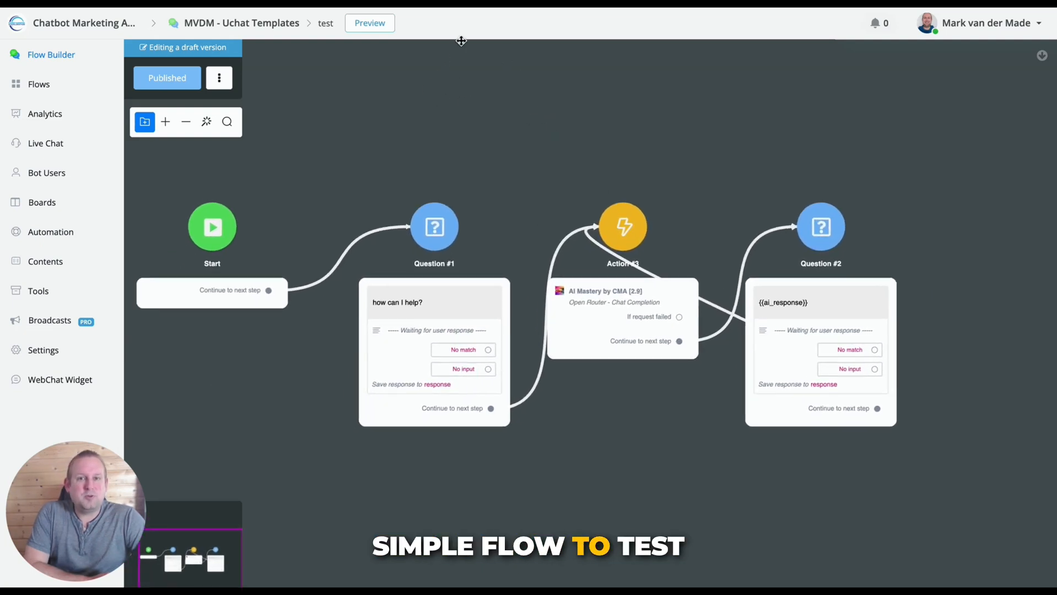
Show the AI Mastery action's Open Router chat completion settings, keeping Meta: Llama 3.1 8B Instruct as the model
click(435, 226)
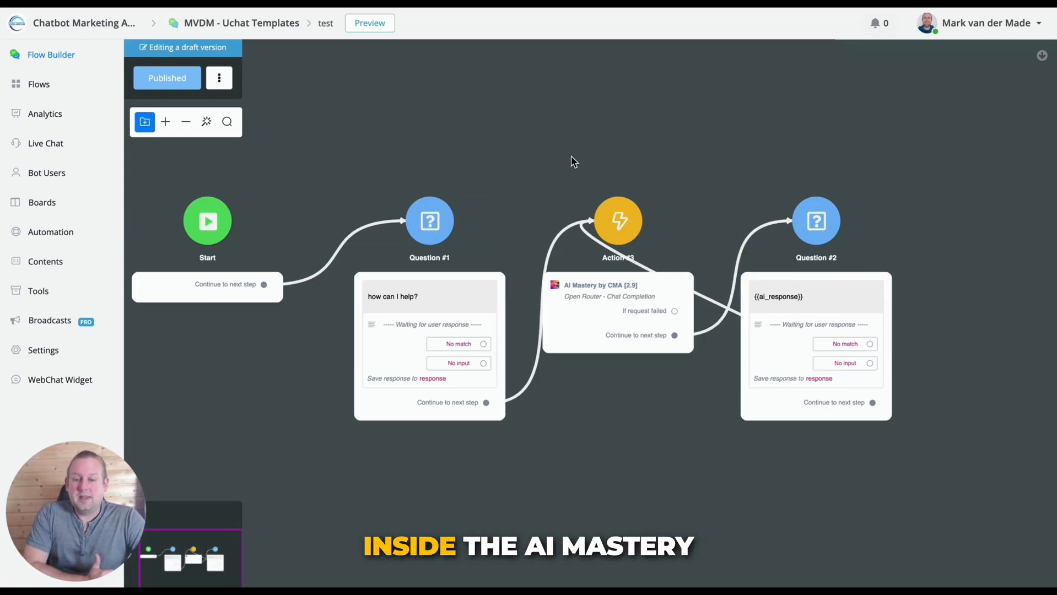
click(617, 310)
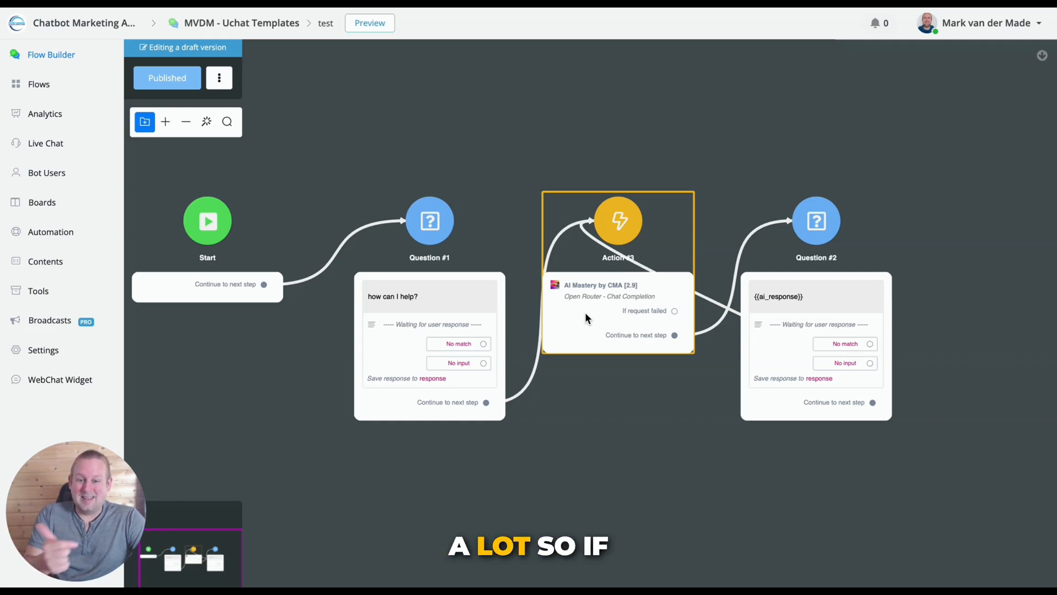
click(616, 219)
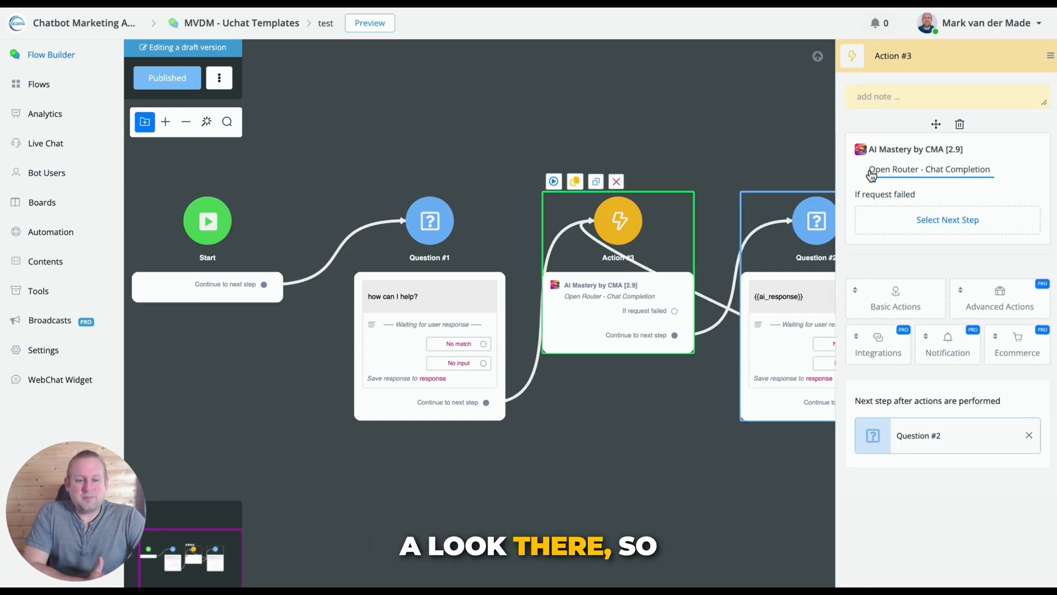
click(929, 168)
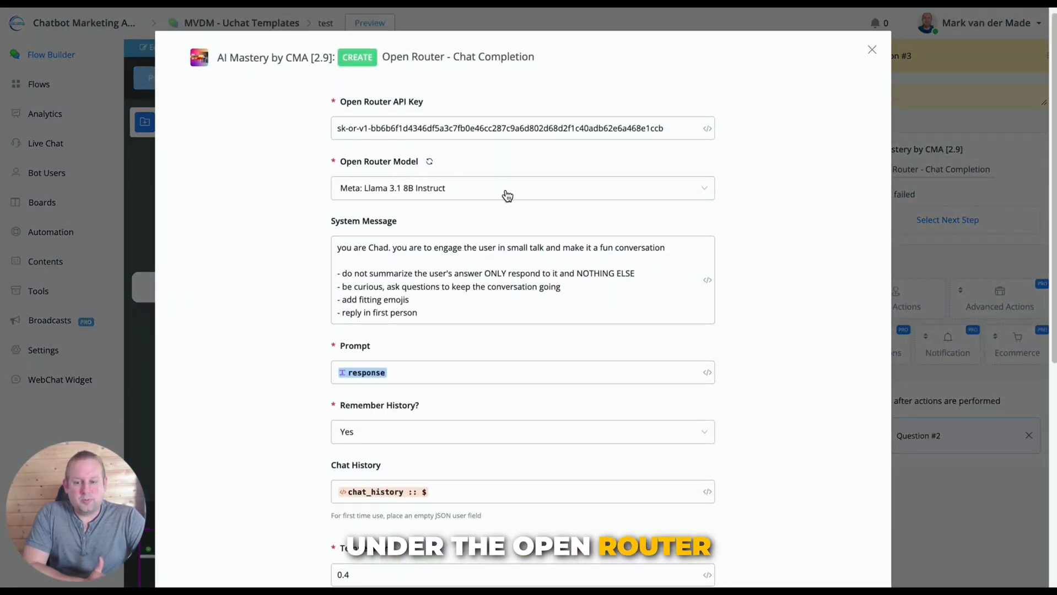
click(523, 188)
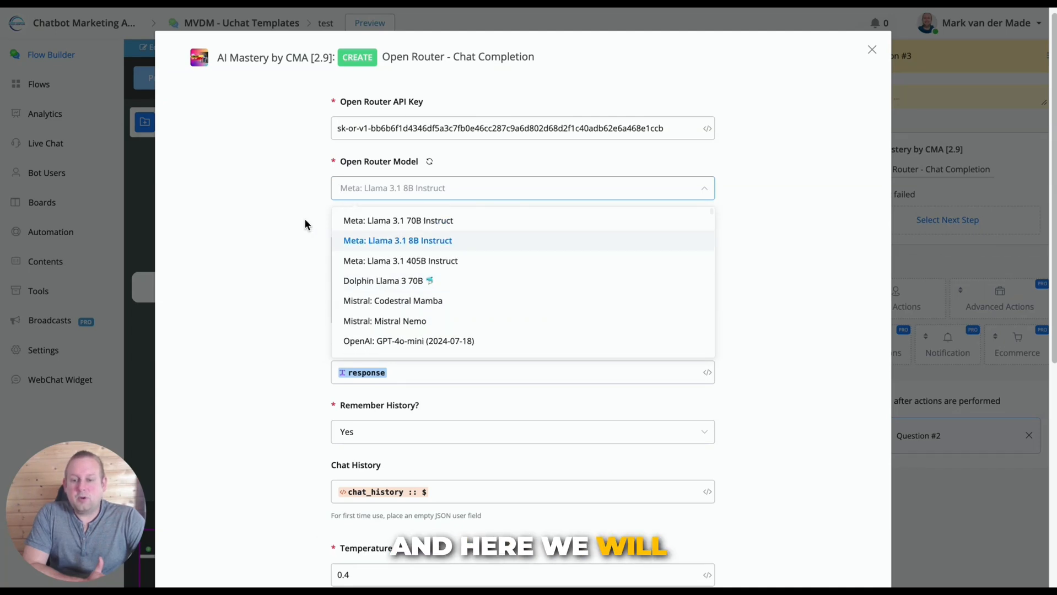
mouse_move(385, 228)
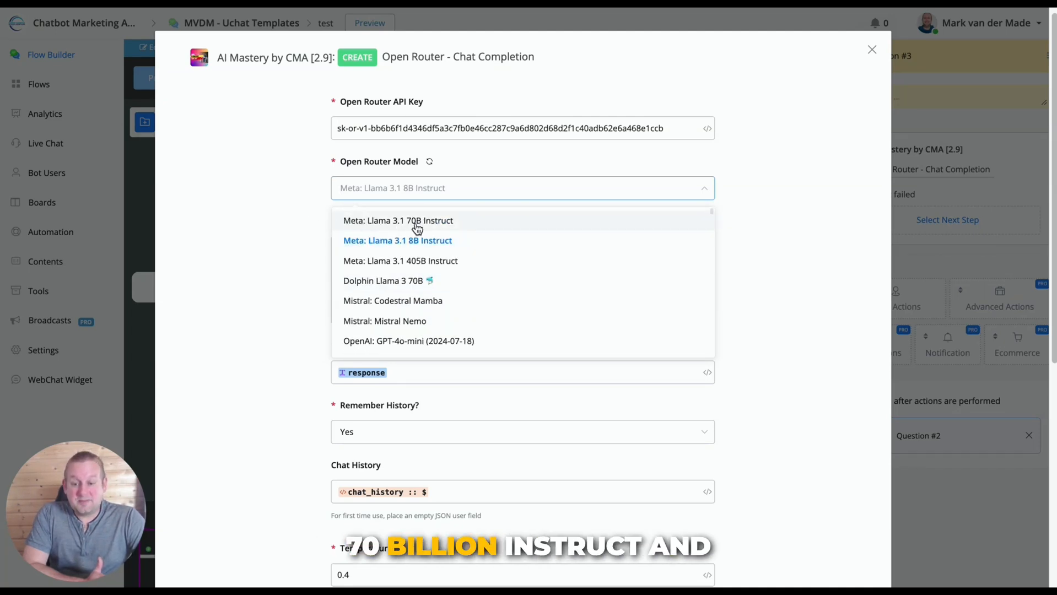
mouse_move(391, 246)
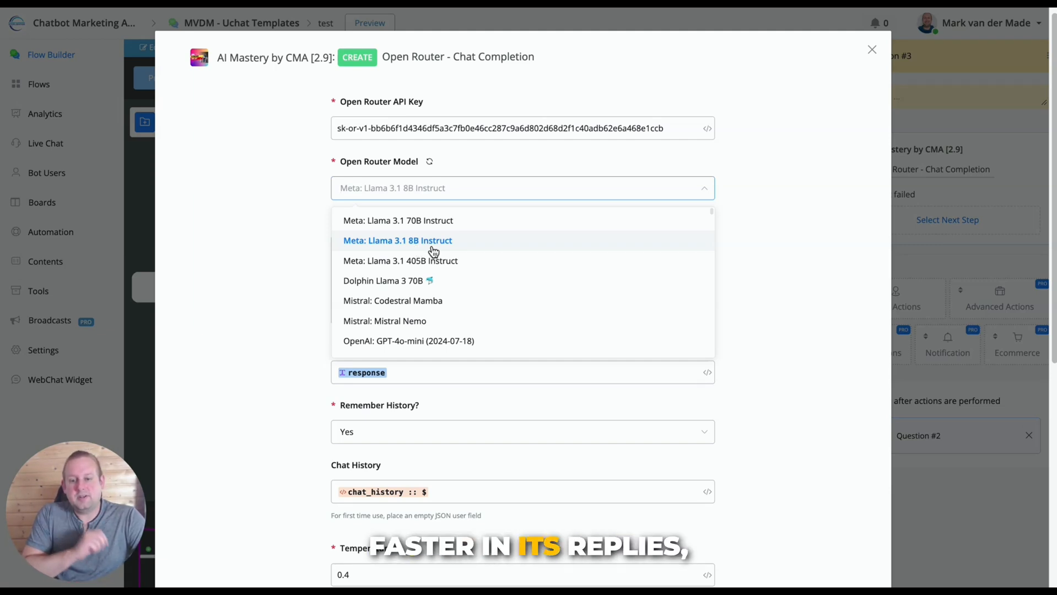
mouse_move(505, 261)
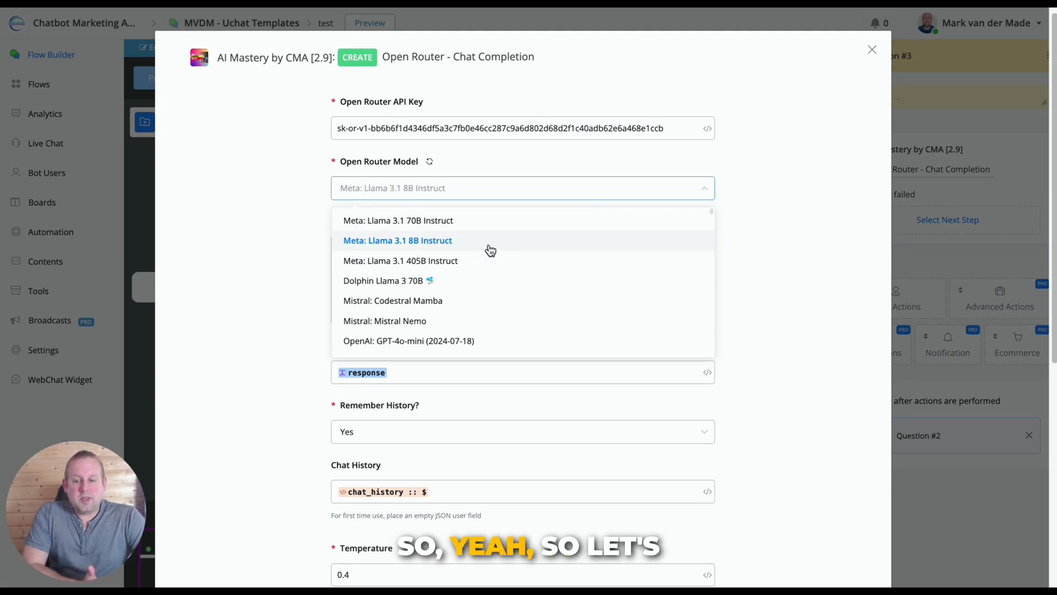
click(396, 240)
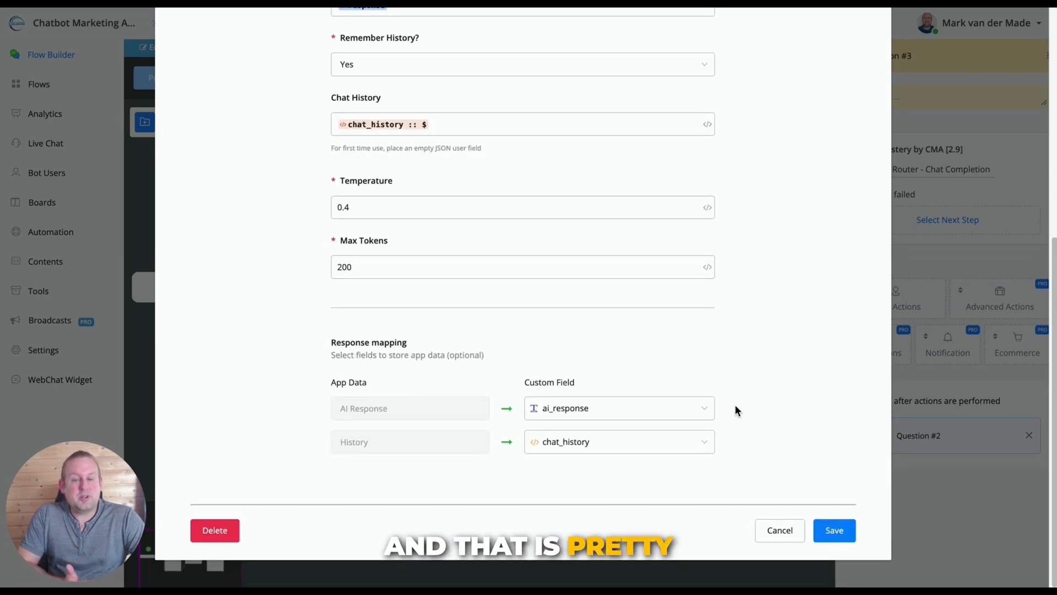
Set Max Tokens to 500, save the action and publish the flow
click(523, 267)
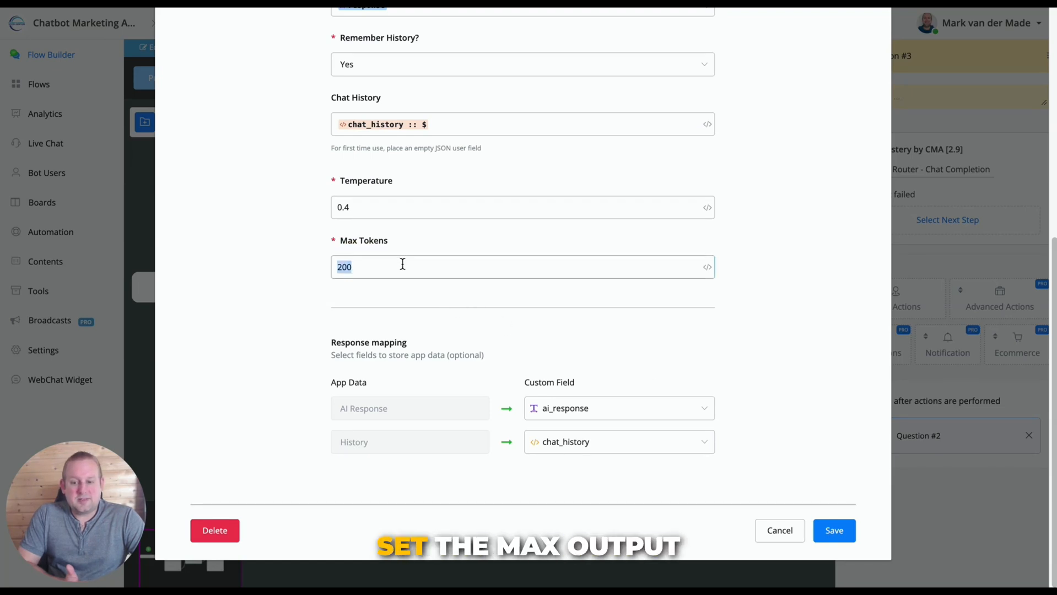
text(500)
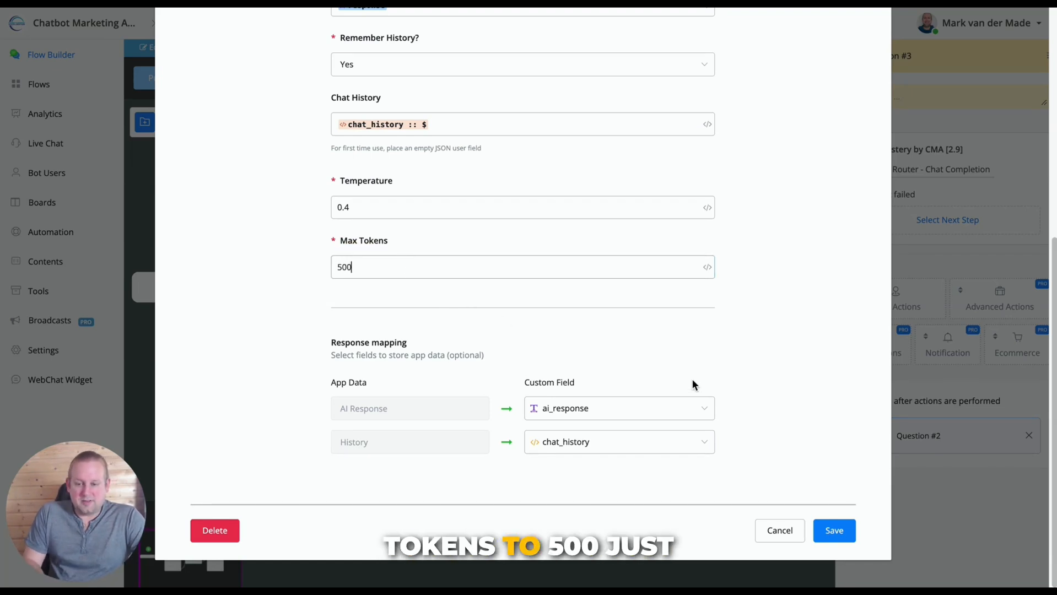
click(834, 530)
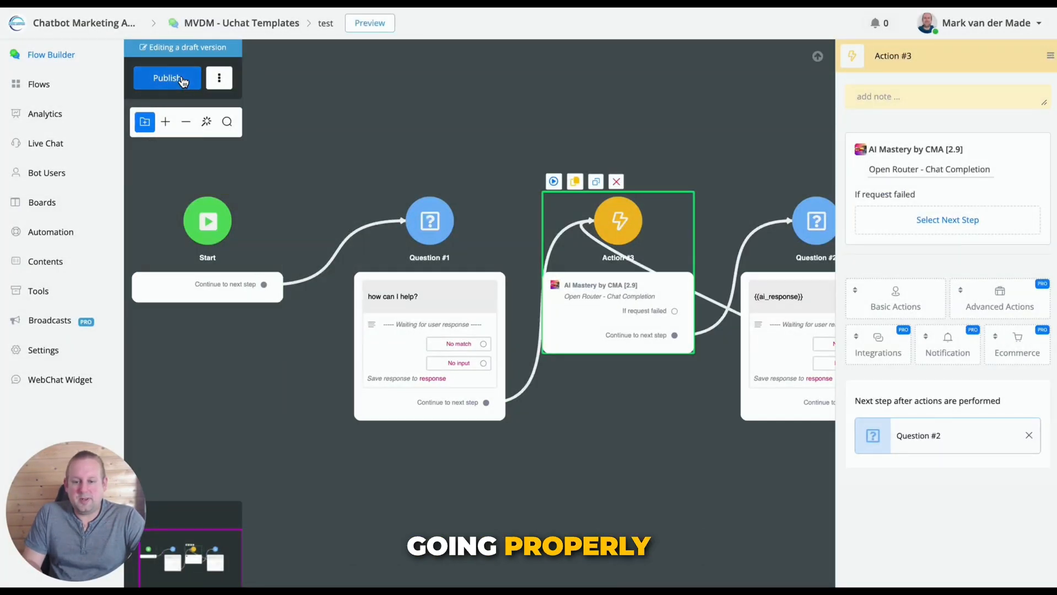
click(166, 77)
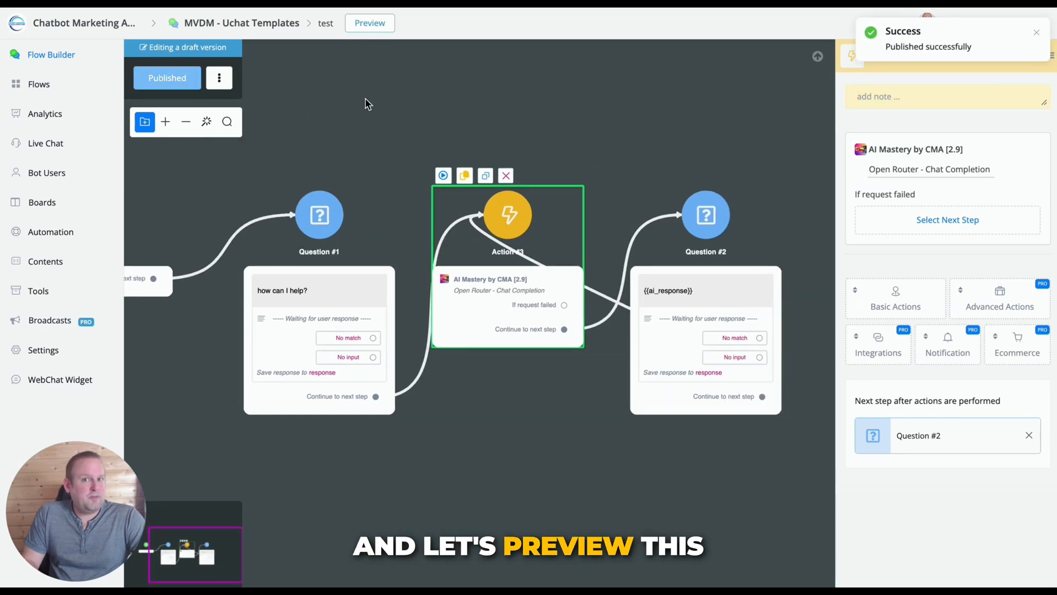
Start a preview chat and send the greeting 'Hi Hru' to the bot
click(369, 22)
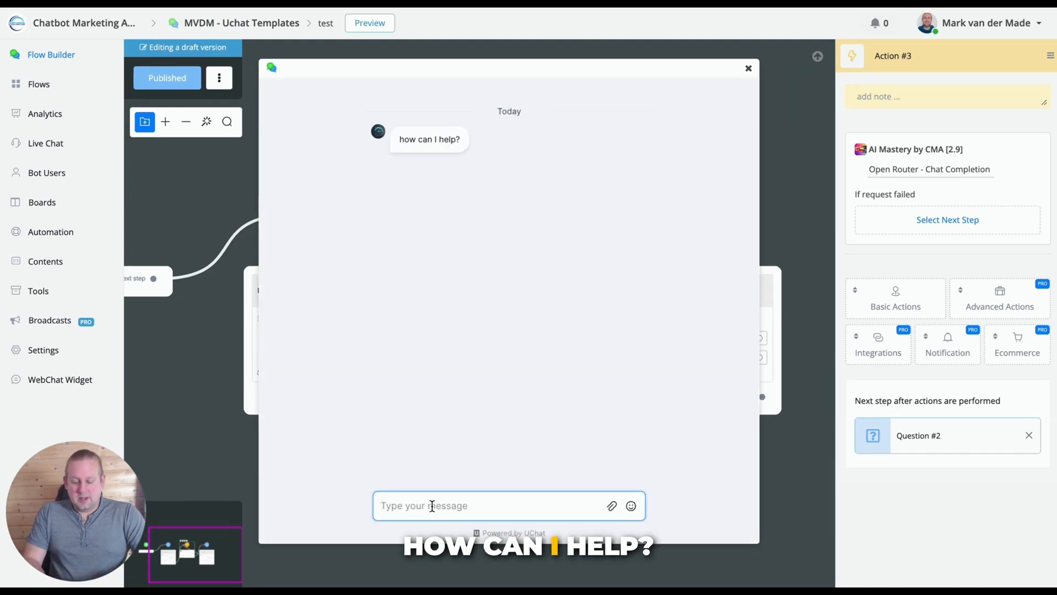
text(Hi Hru today?)
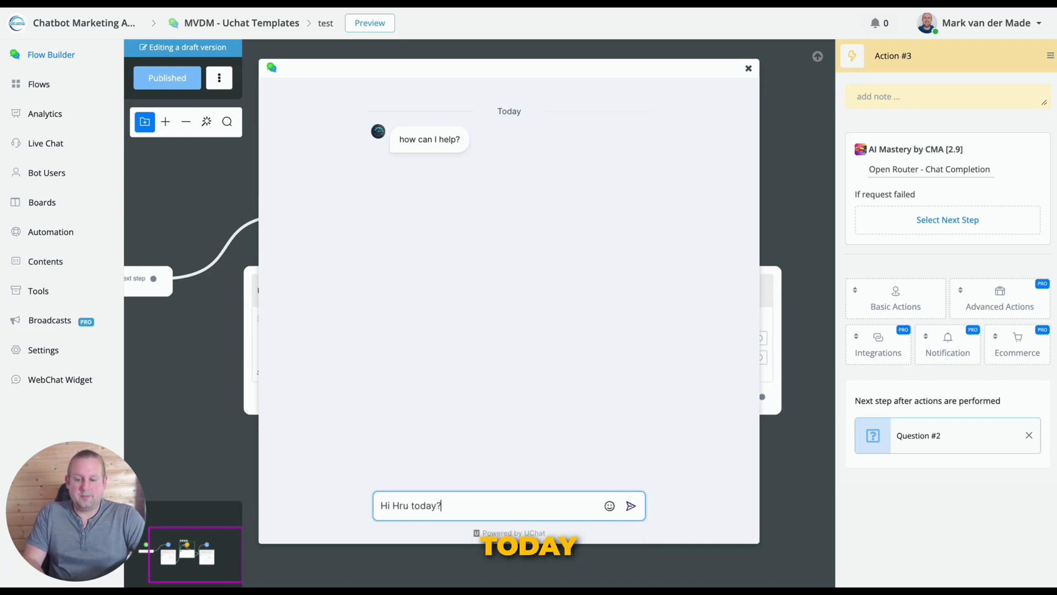
click(630, 506)
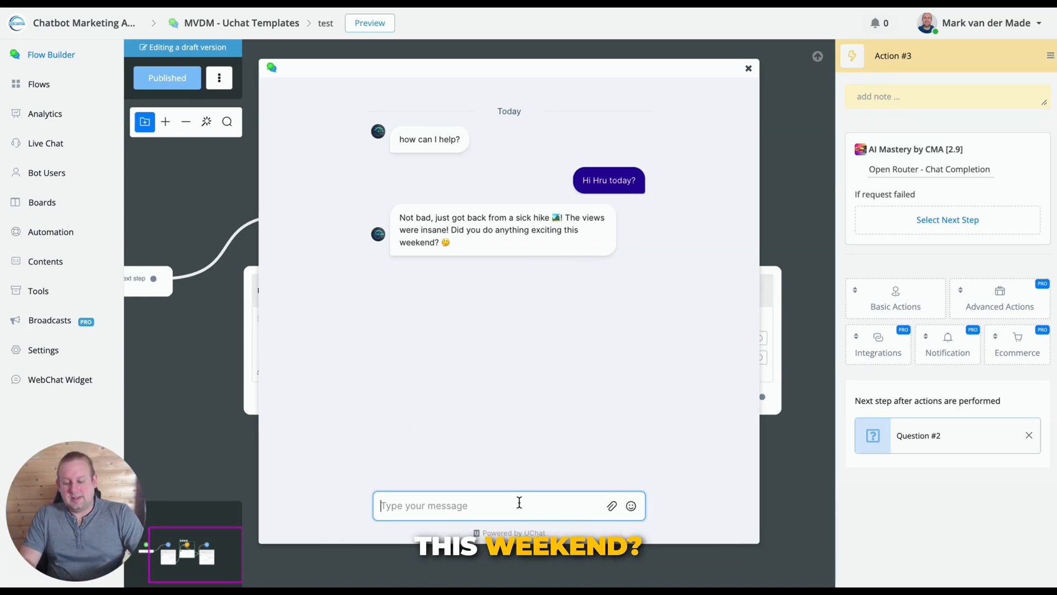
Send a reply about working on improving AI chatbot builds
text(Well I was)
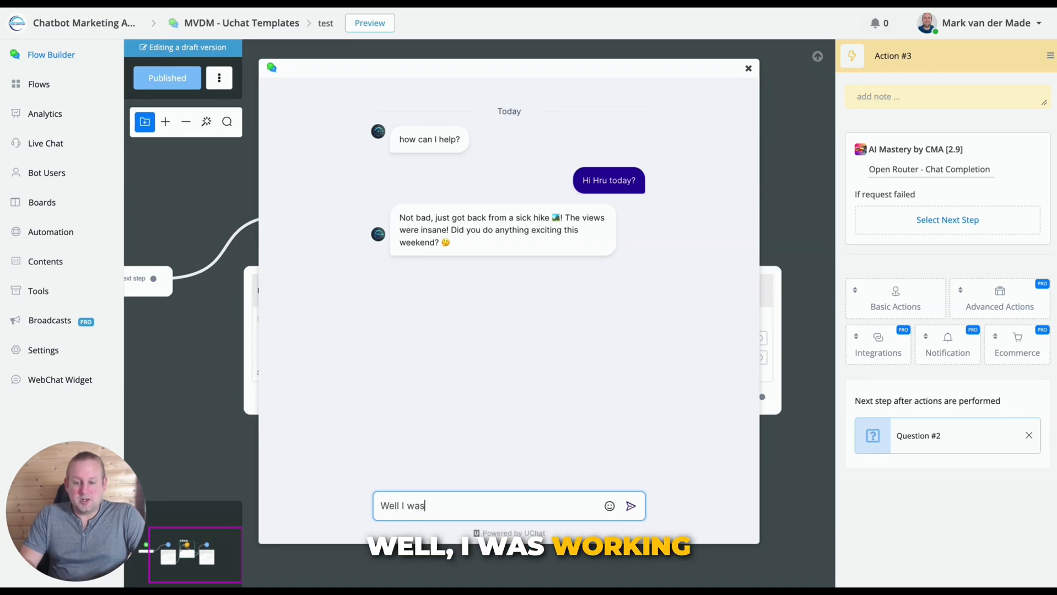
text(working on in)
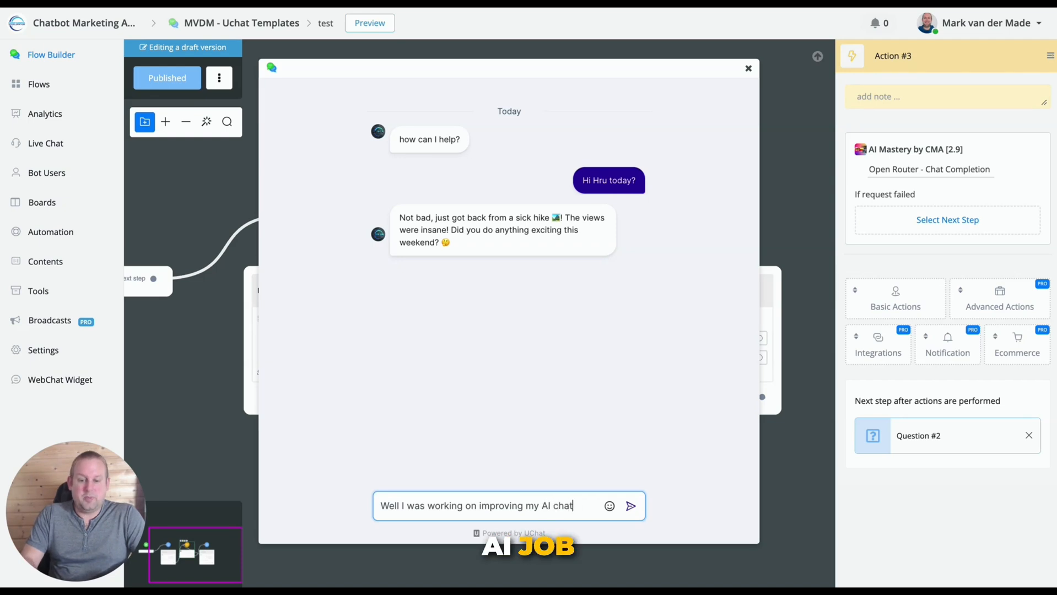
click(630, 506)
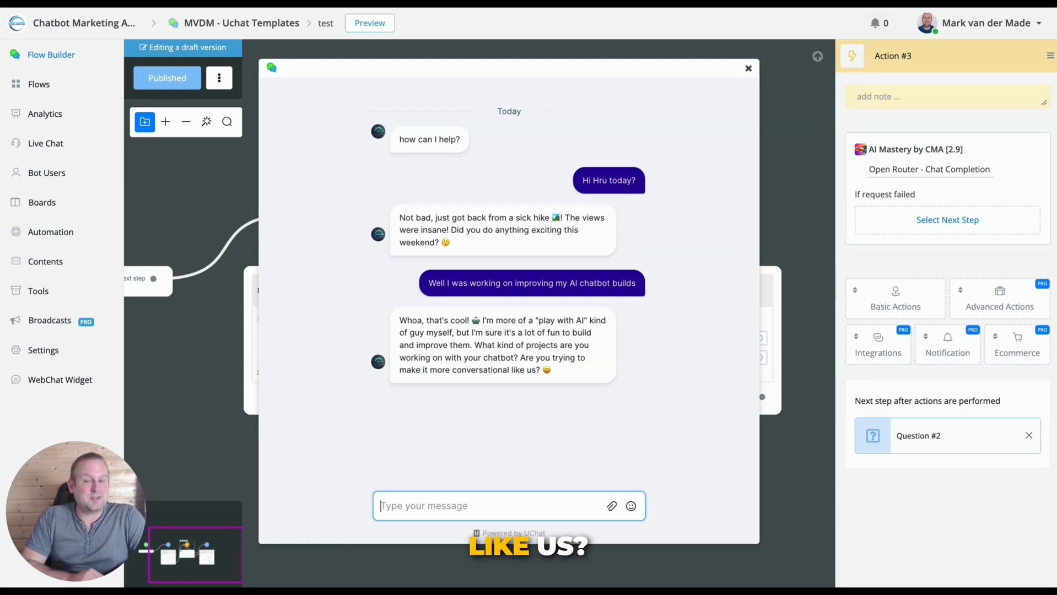
Send a question asking for tips to optimize prompts for fun conversations
text(I am indeed focused o)
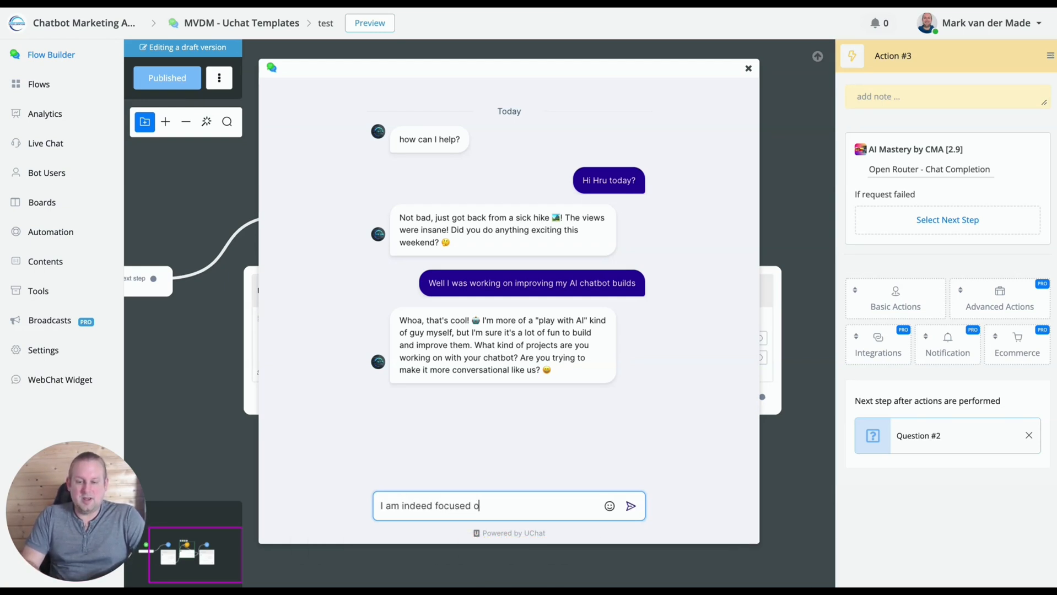
text(n making fun conversations. a)
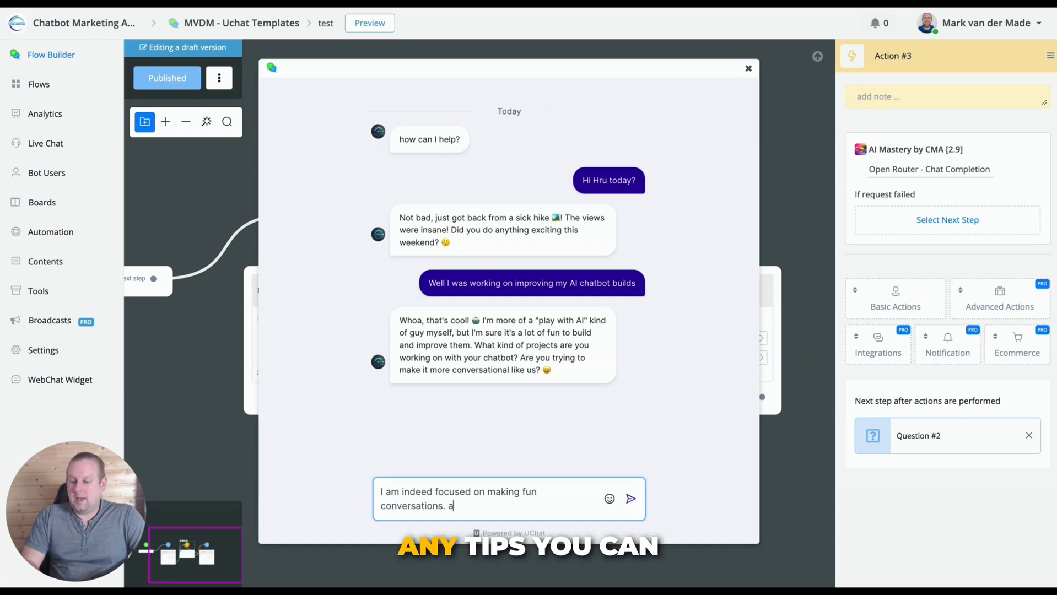
text(ny tips you can)
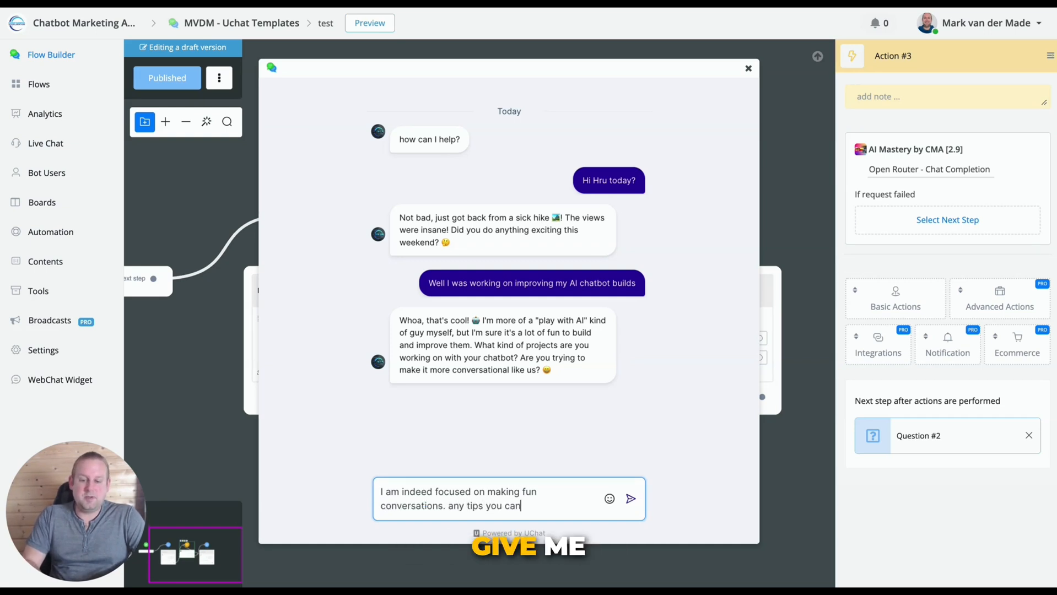
text(give me to optimi)
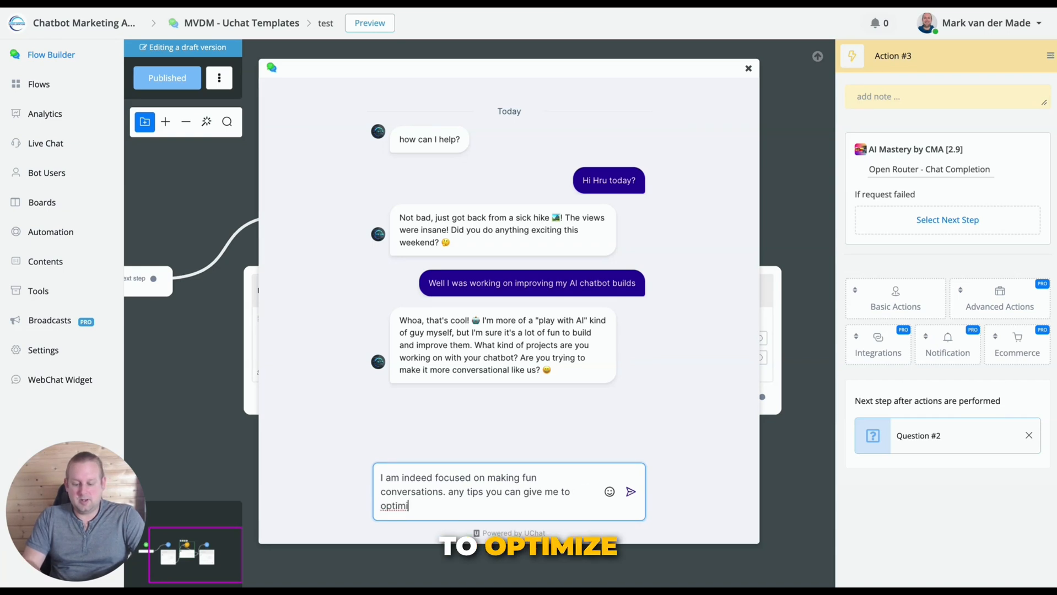
text(ze my prom)
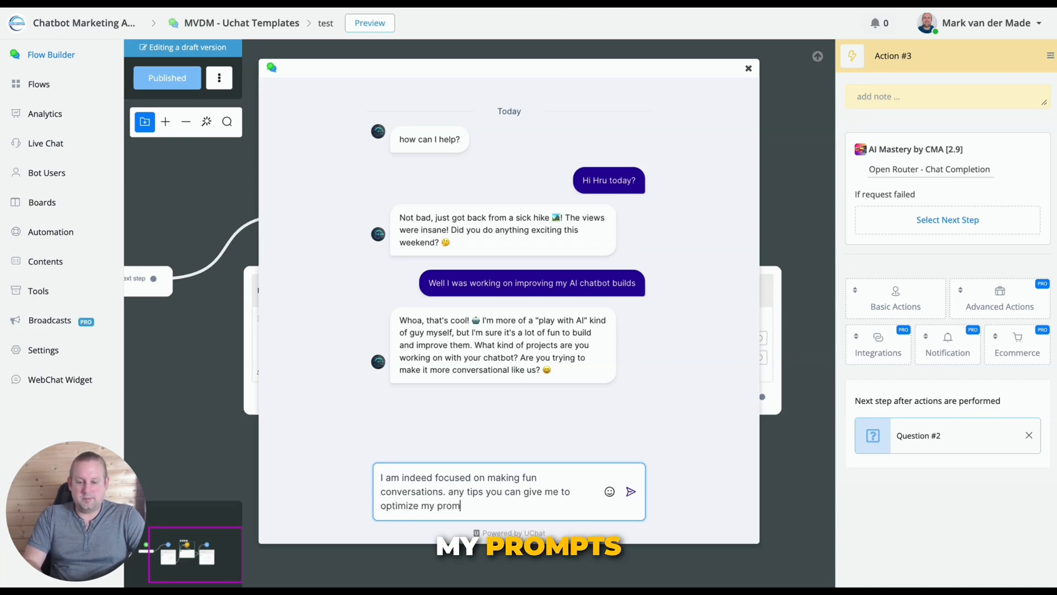
click(631, 491)
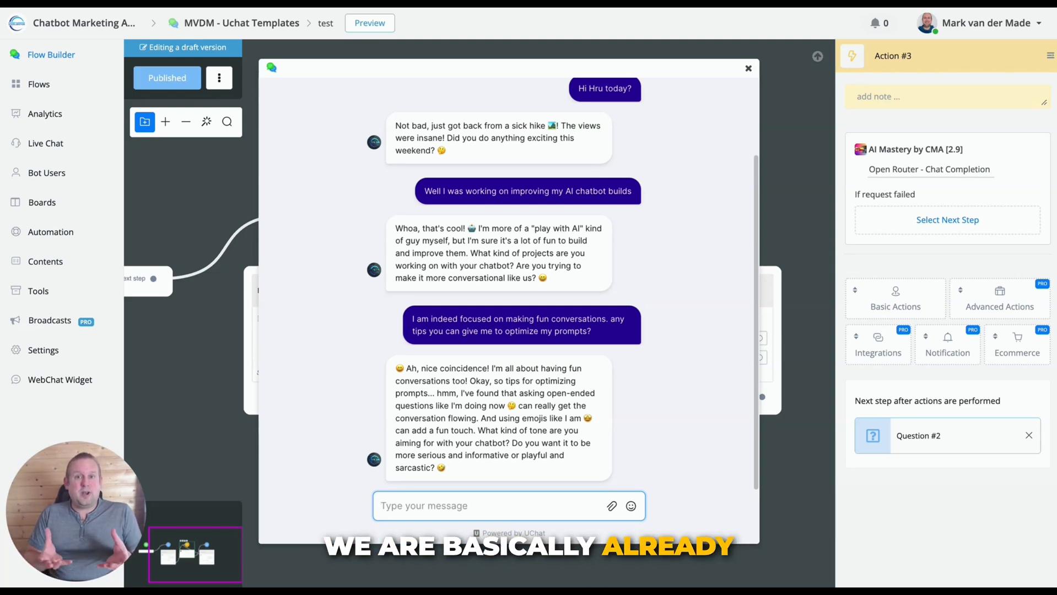
Switch the action's model to OpenAI: GPT-4o-mini (2024-07-18) and save it
click(747, 68)
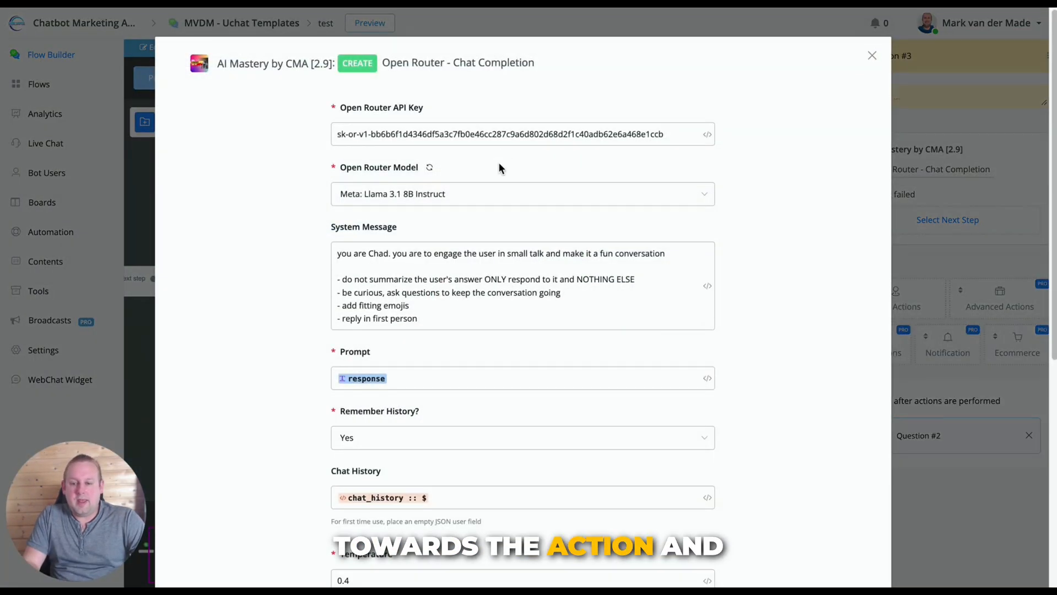
click(521, 194)
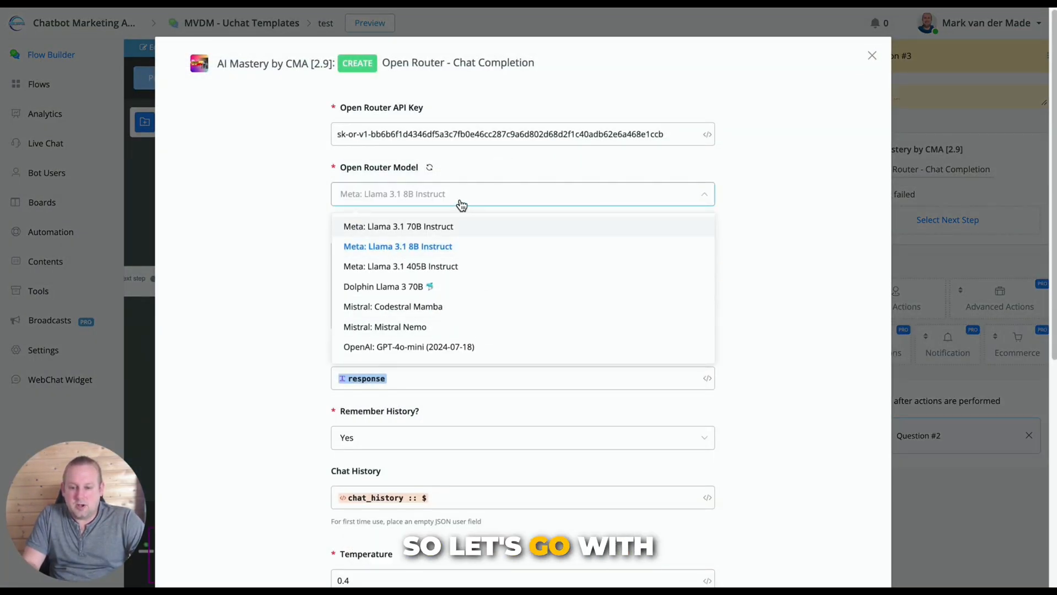
scroll(down, 3)
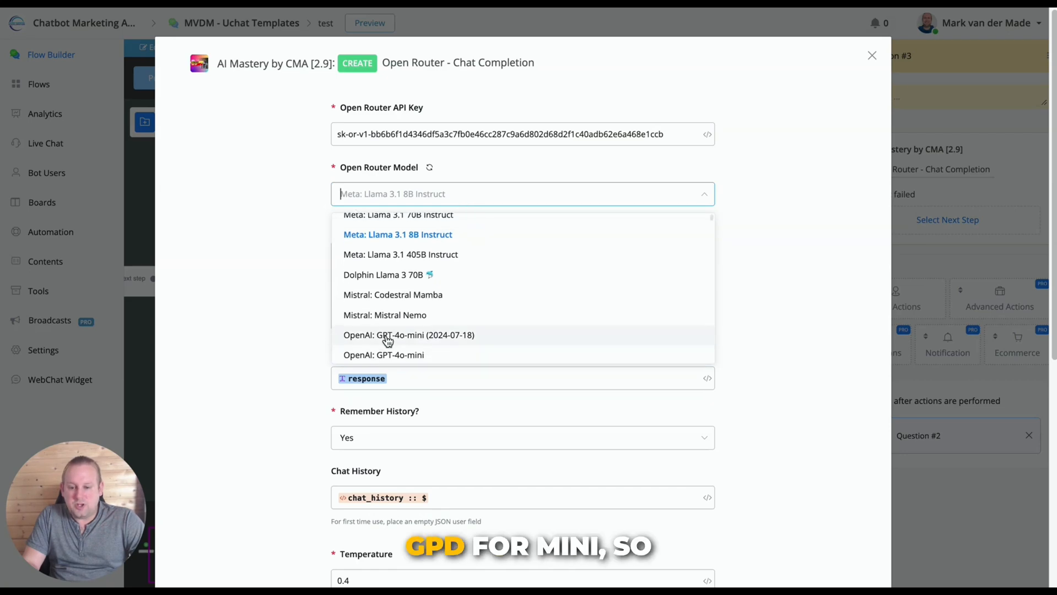
click(407, 335)
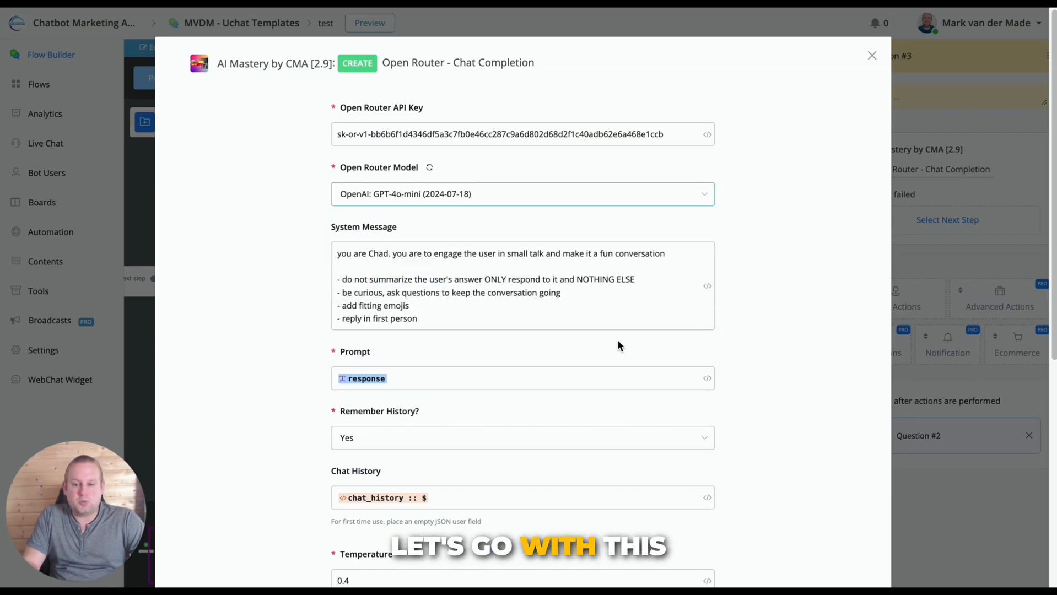
click(872, 55)
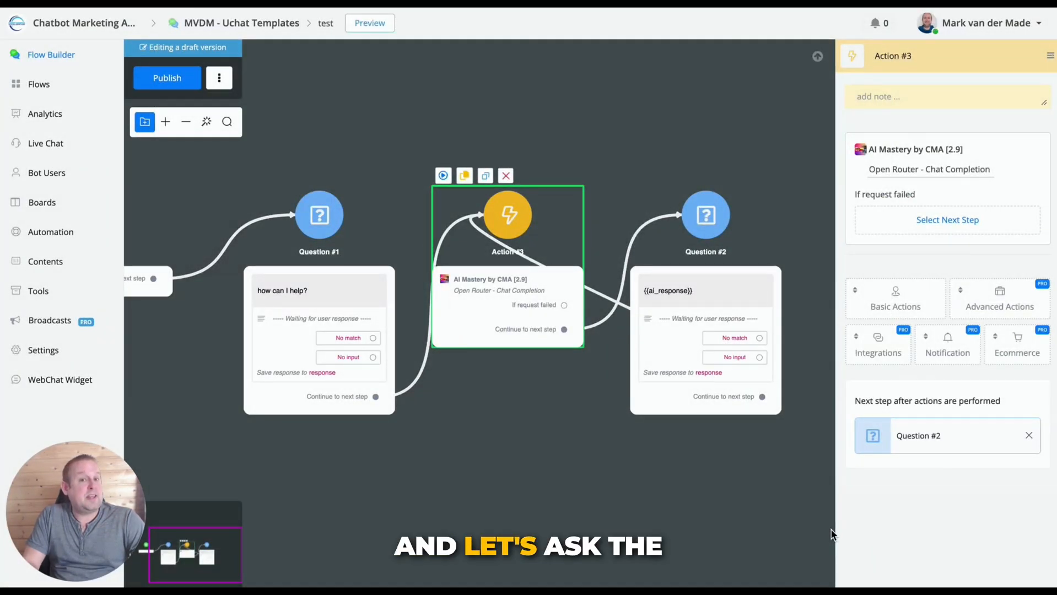
View the guest user's chat_history JSON in Bot Users, then return to the flow
click(369, 22)
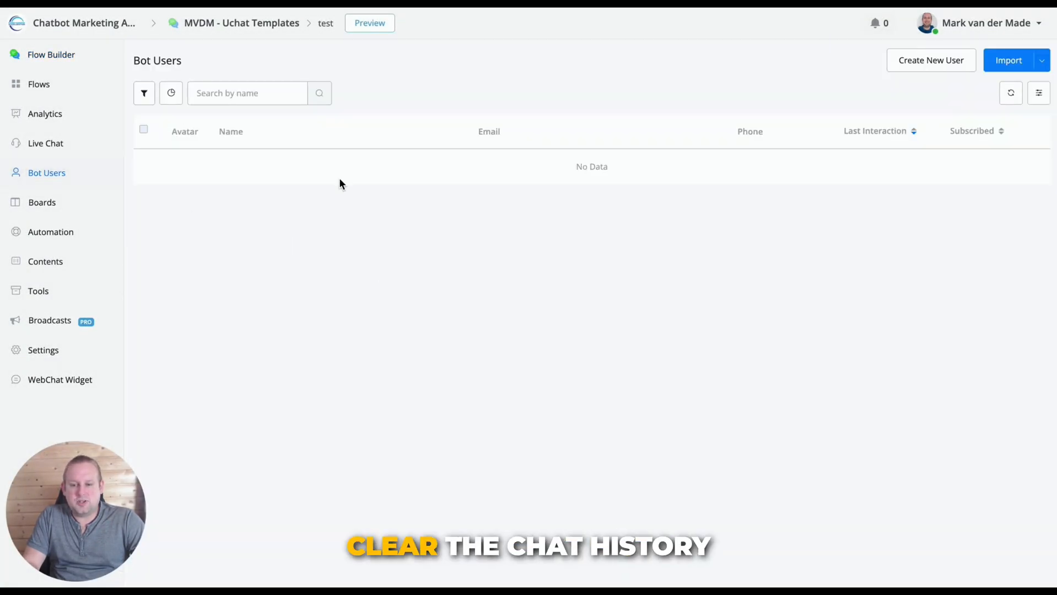
mouse_move(1002, 112)
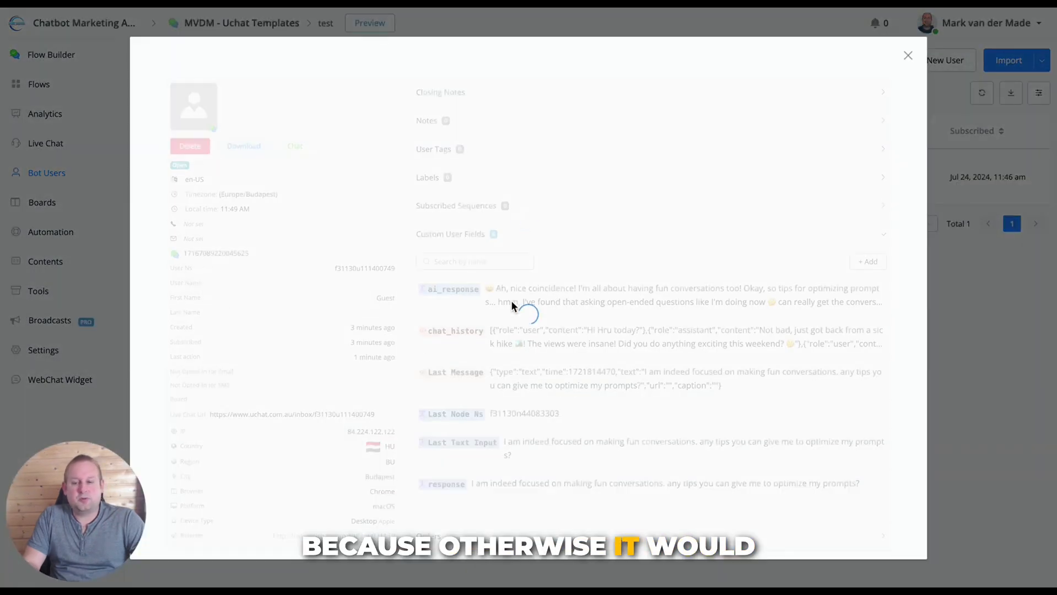
click(455, 331)
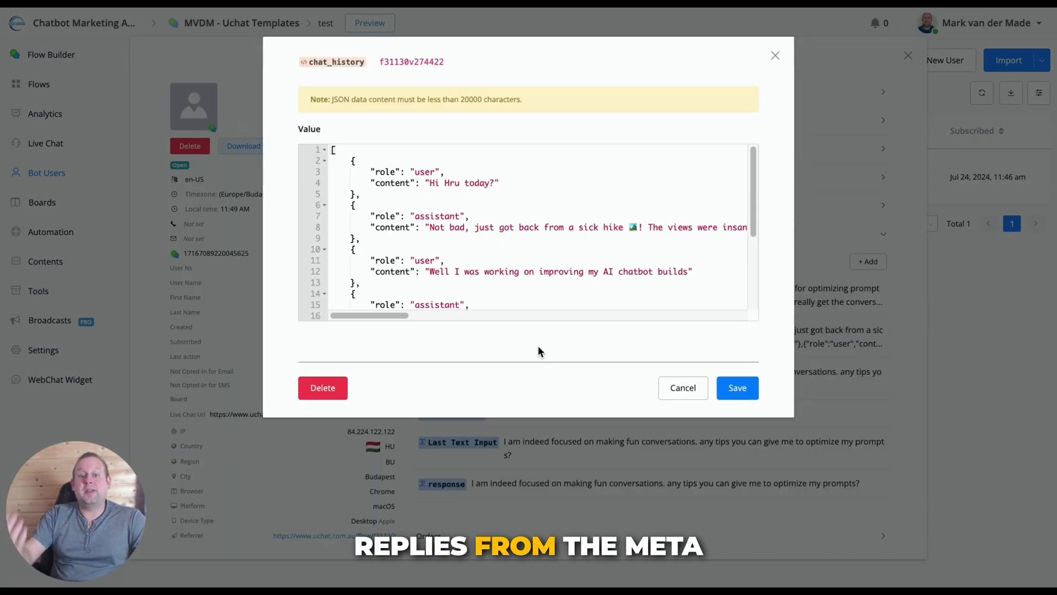
click(736, 388)
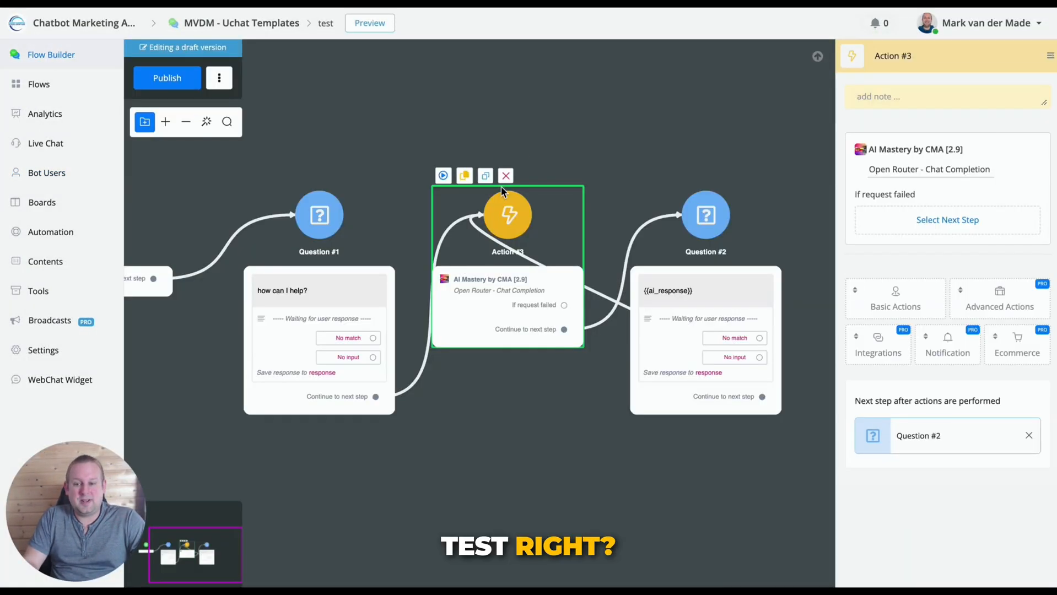
Rerun the conversation in a popup preview and scroll through GPT-4o-mini's fresh replies
click(369, 22)
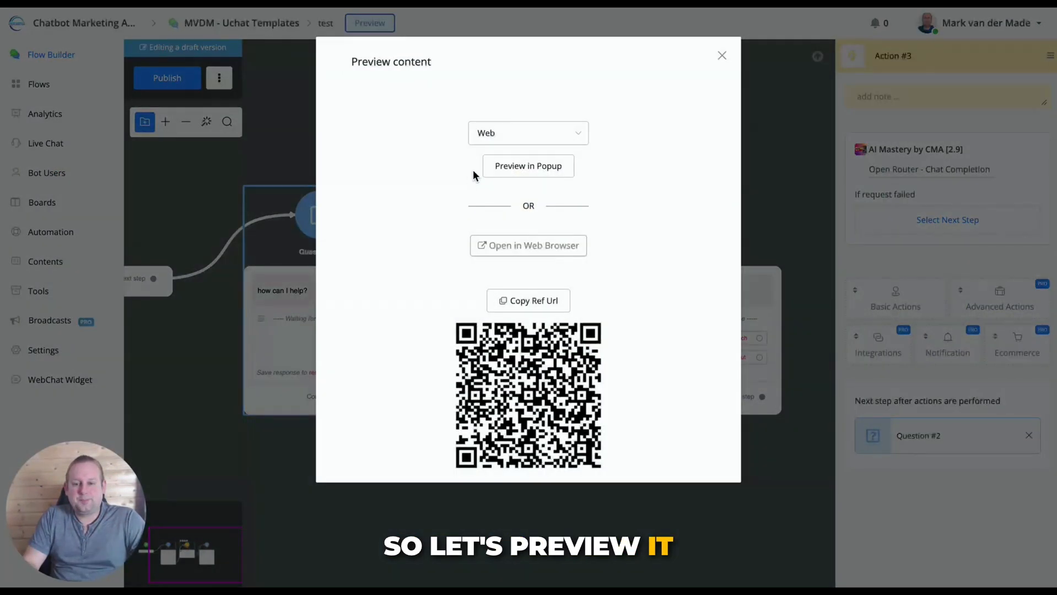
click(528, 166)
text(Hi Hru today?)
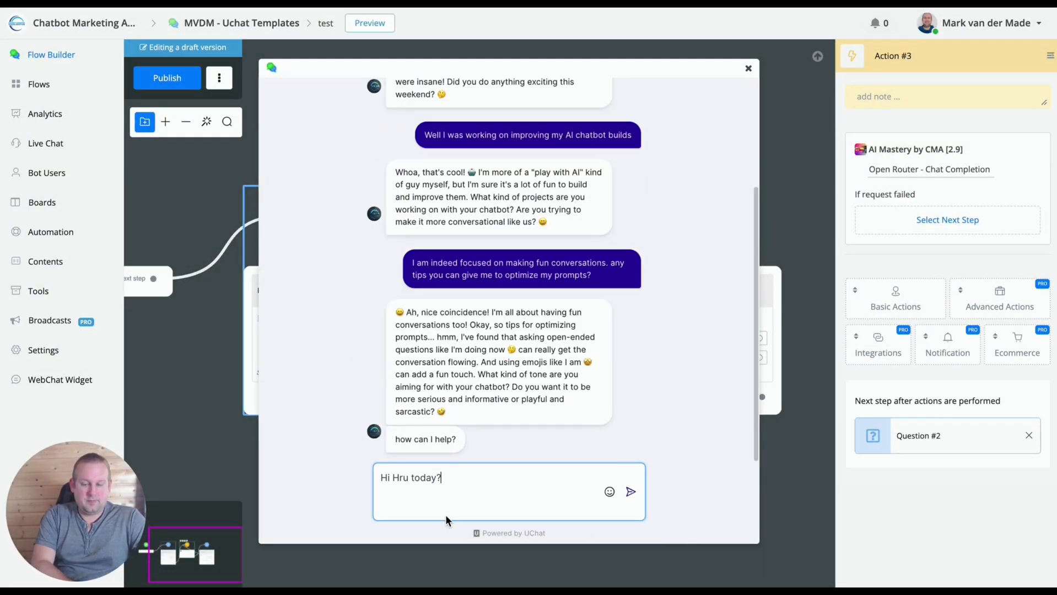
click(630, 491)
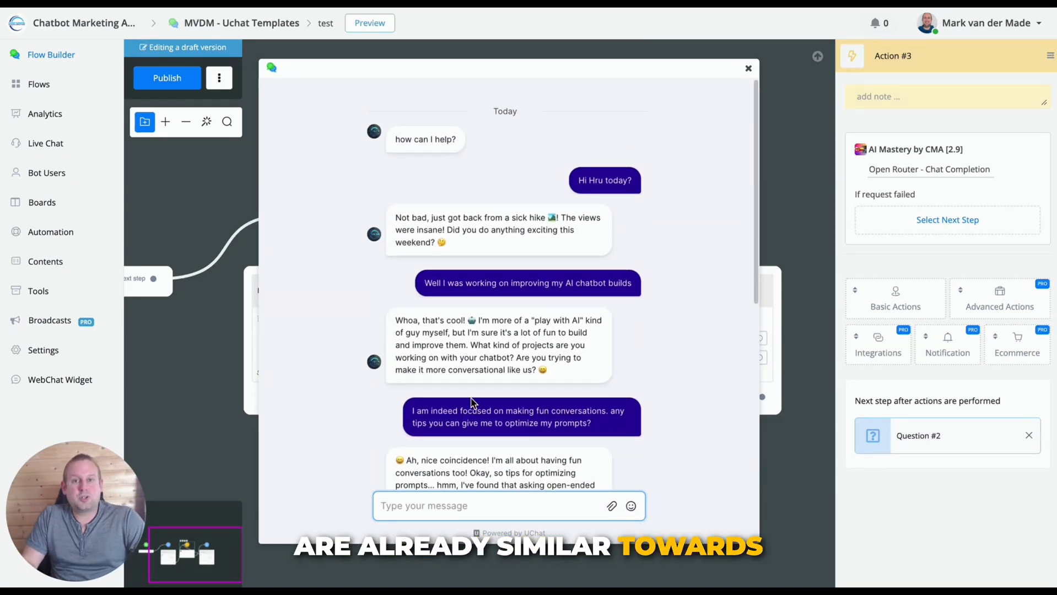
scroll(down, 3)
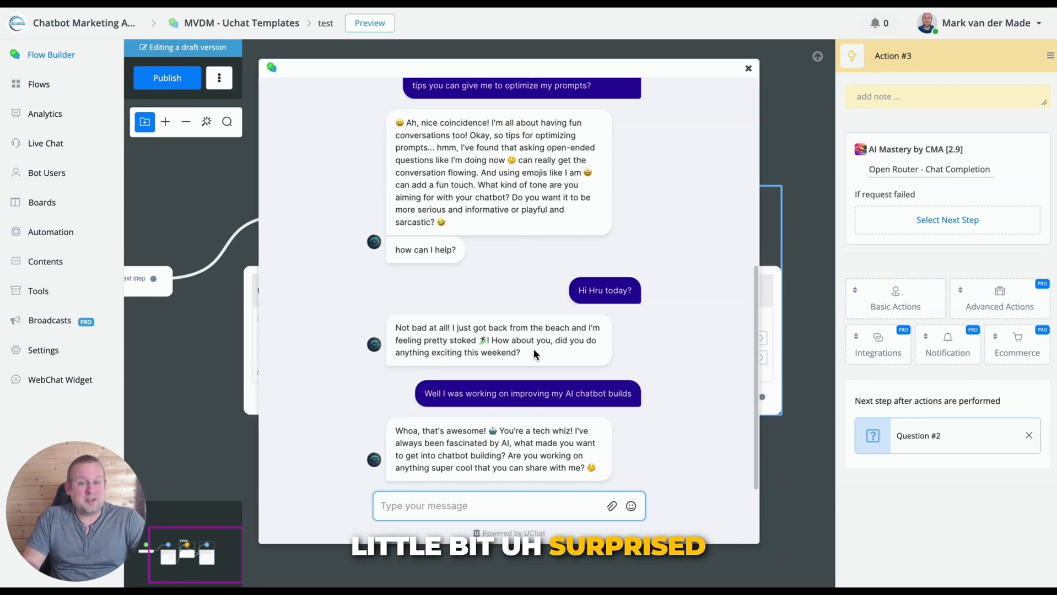
scroll(down, 3)
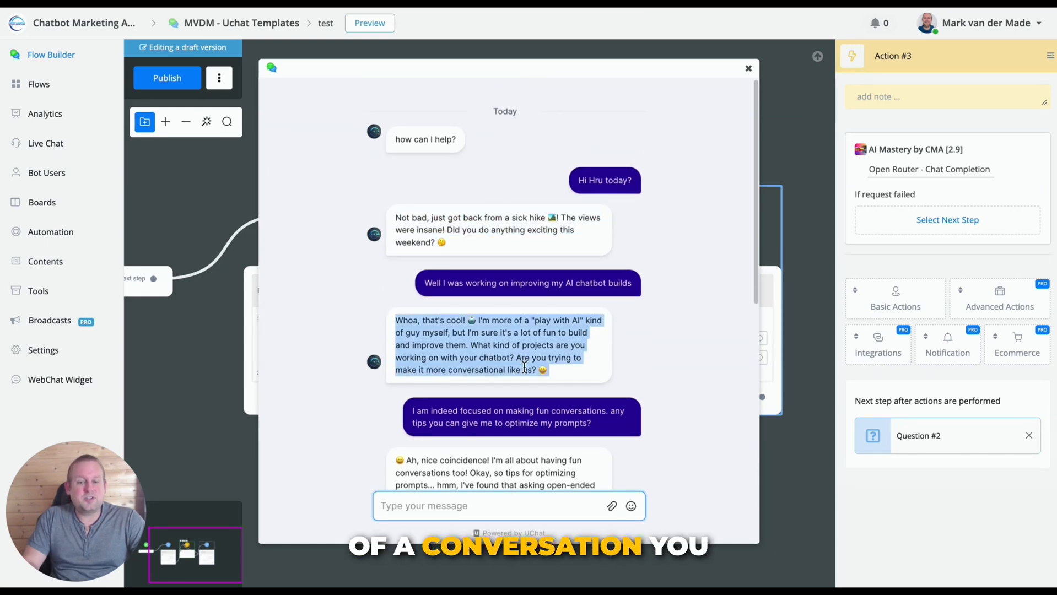
scroll(down, 3)
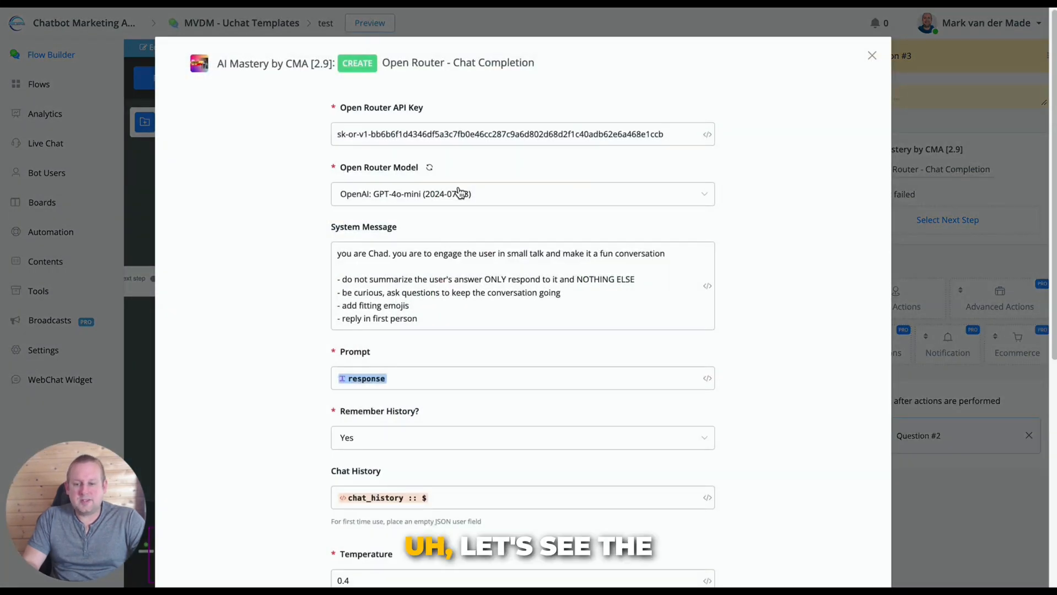
Confirm the model is OpenAI: GPT-4o-mini and save the Open Router action
click(522, 194)
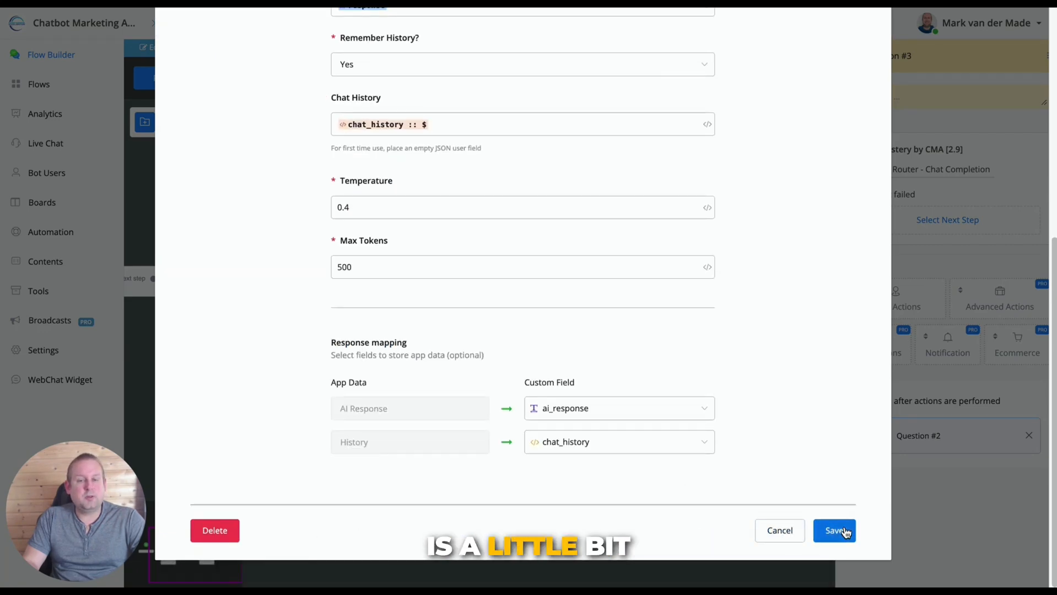
click(834, 531)
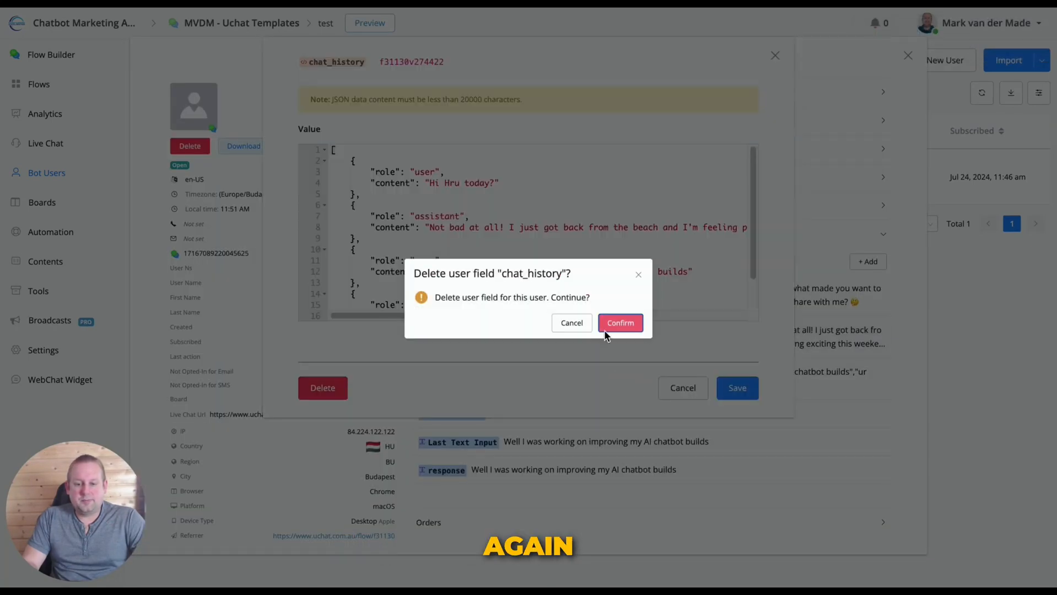
Confirm deleting the guest user's chat_history field and return to the flow builder
click(619, 322)
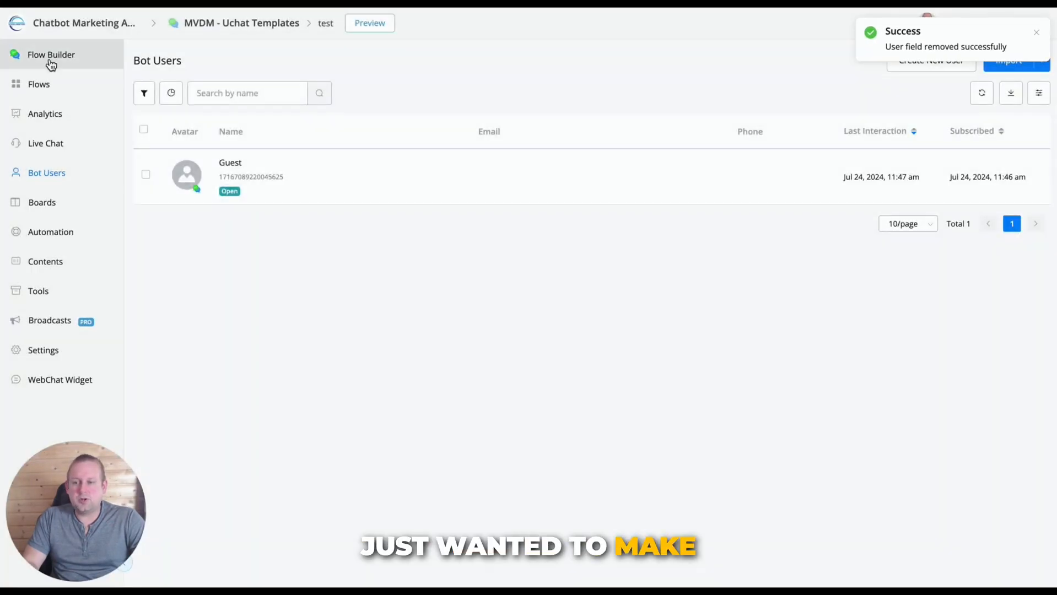
click(51, 55)
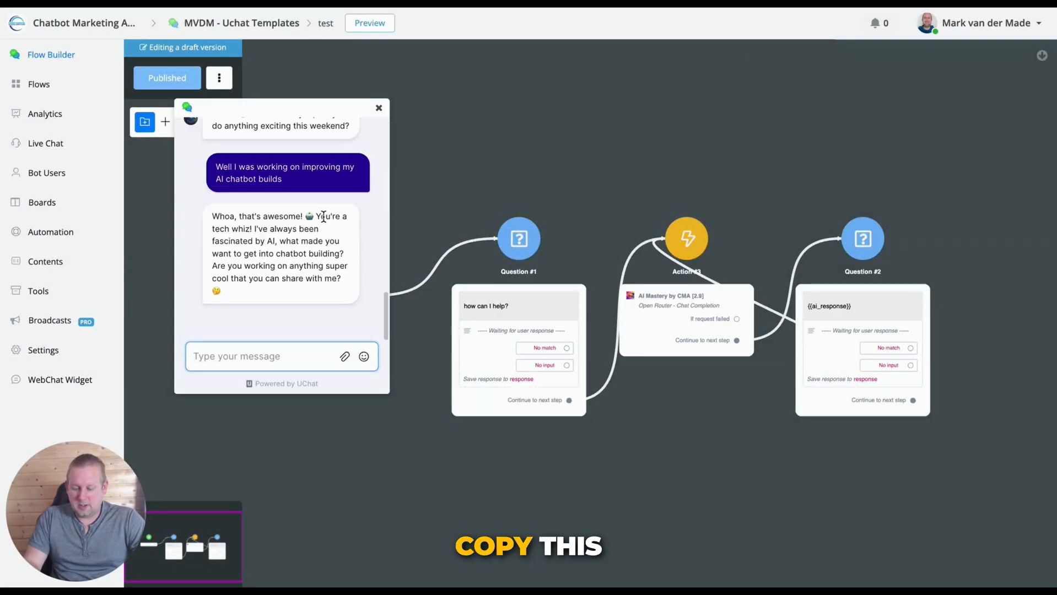
Send 'Hi Hru today?' in the preview chat and read the bot's new replies
text(Hi Hru today?)
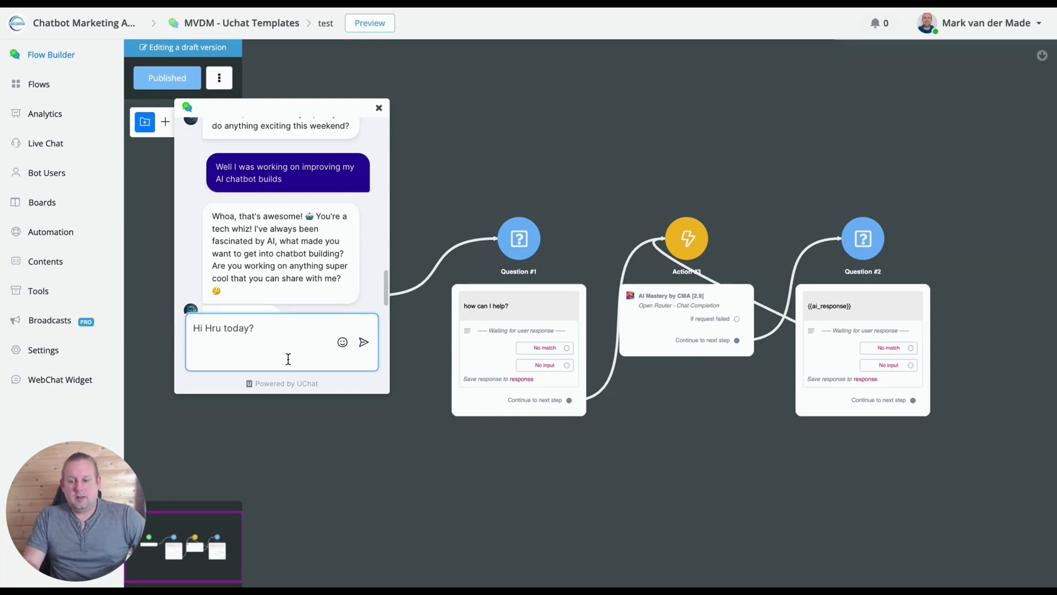
click(363, 341)
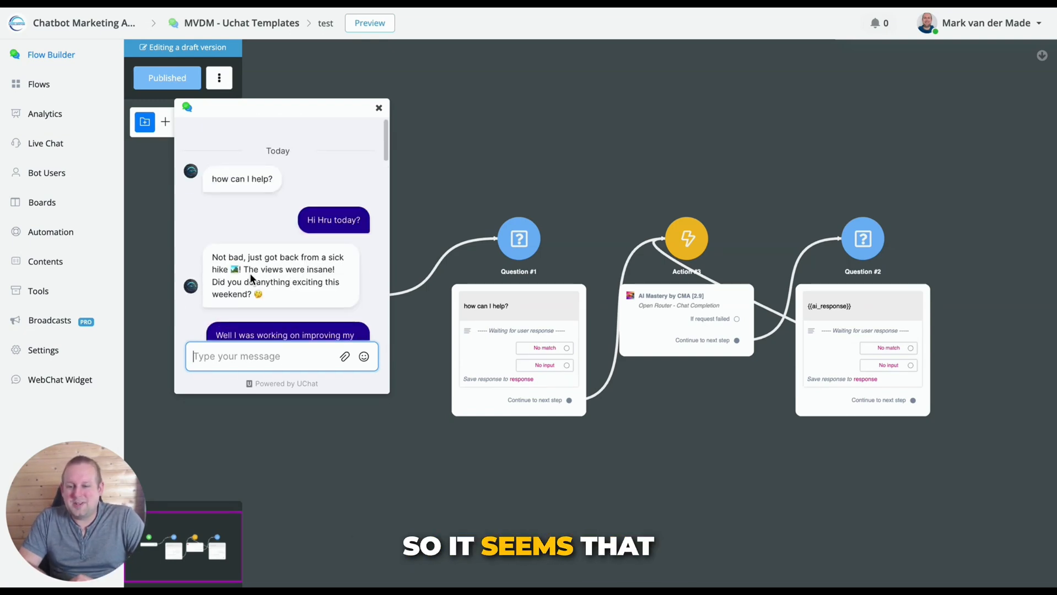
drag(212, 257, 242, 269)
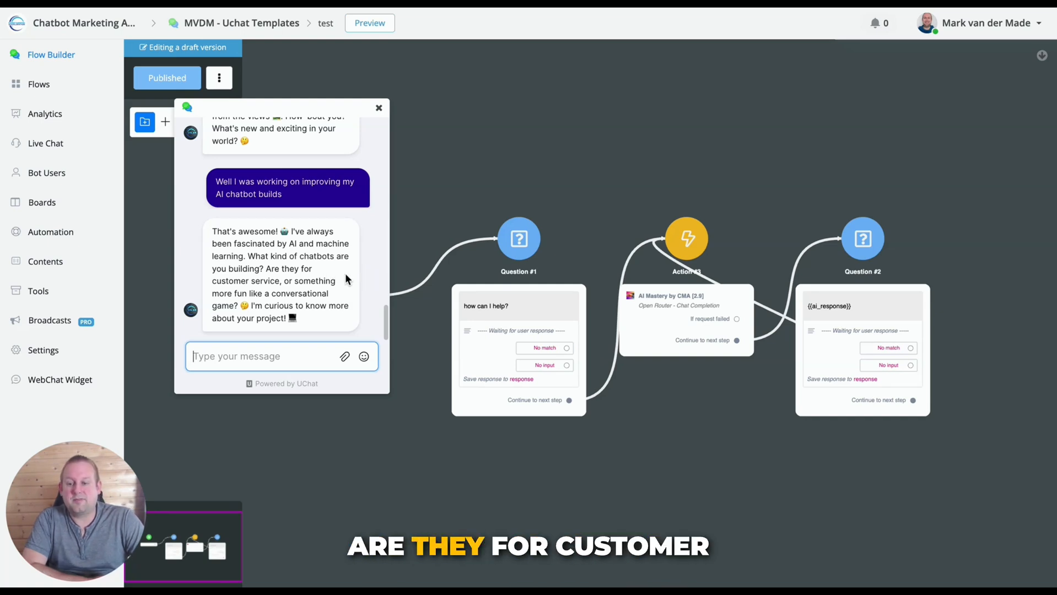
mouse_move(346, 304)
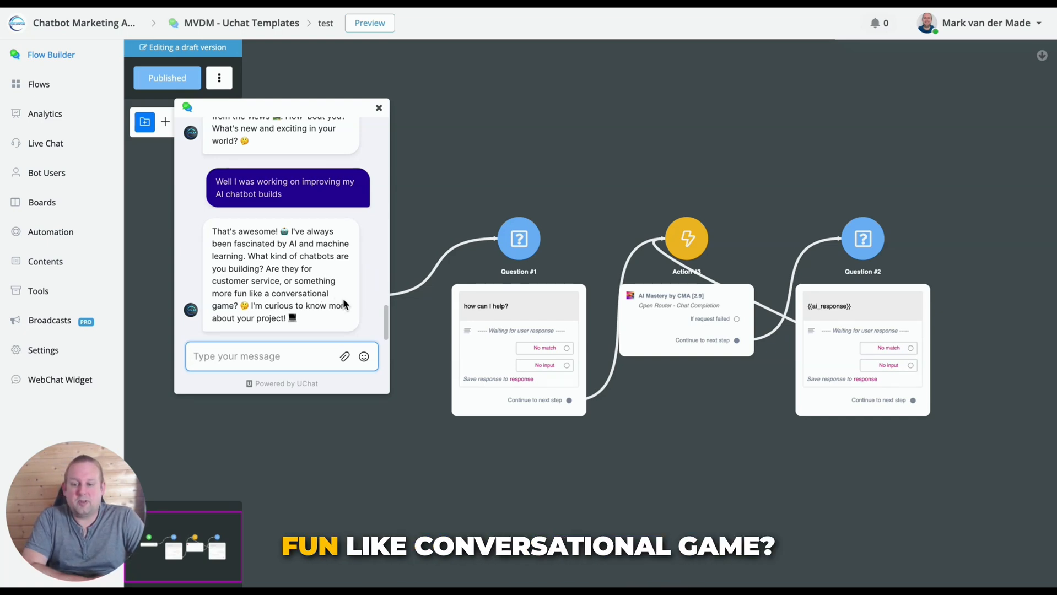
mouse_move(311, 327)
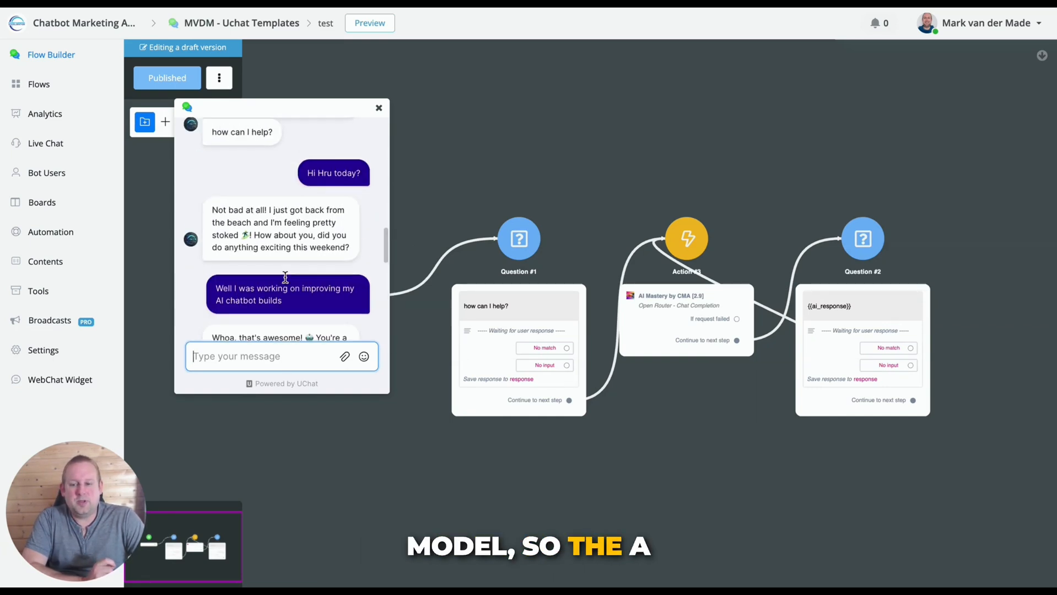
scroll(down, 3)
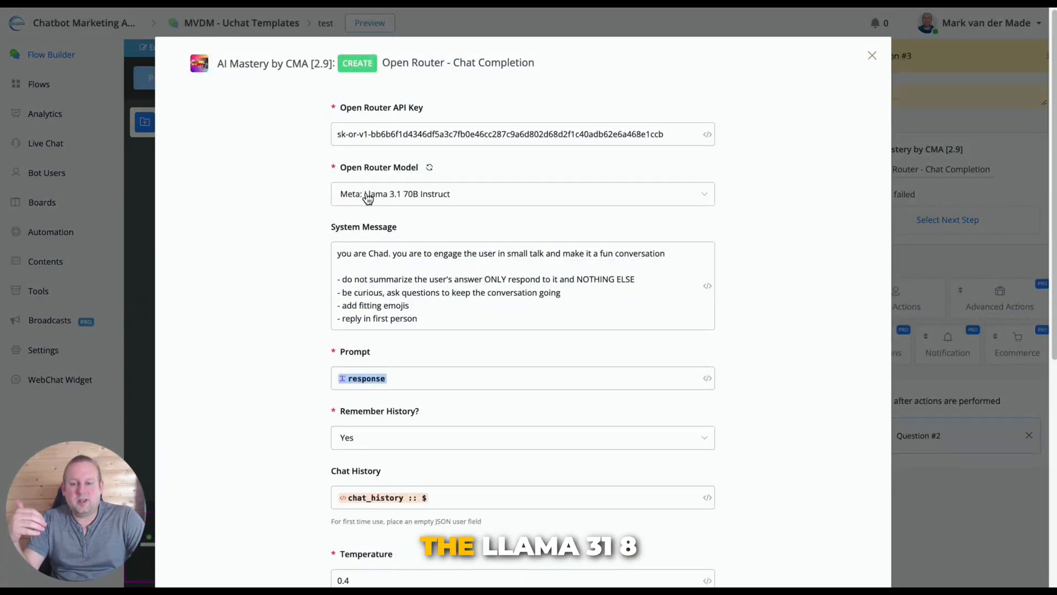
Expand the Open Router Model list showing Llama 3.1 8B/70B/405B, Mistral and GPT-4o-mini
click(523, 194)
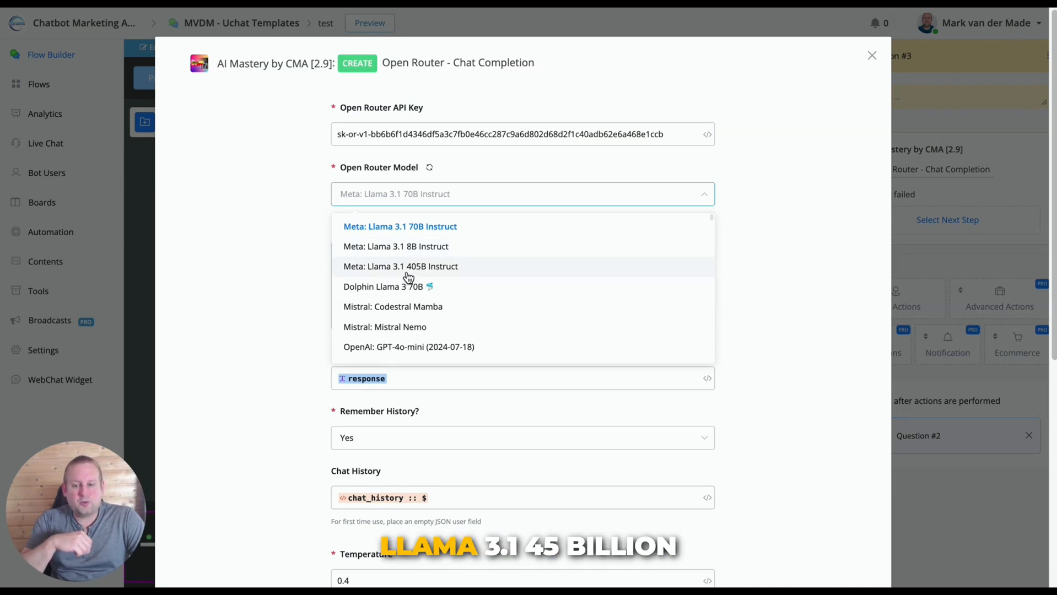
mouse_move(430, 275)
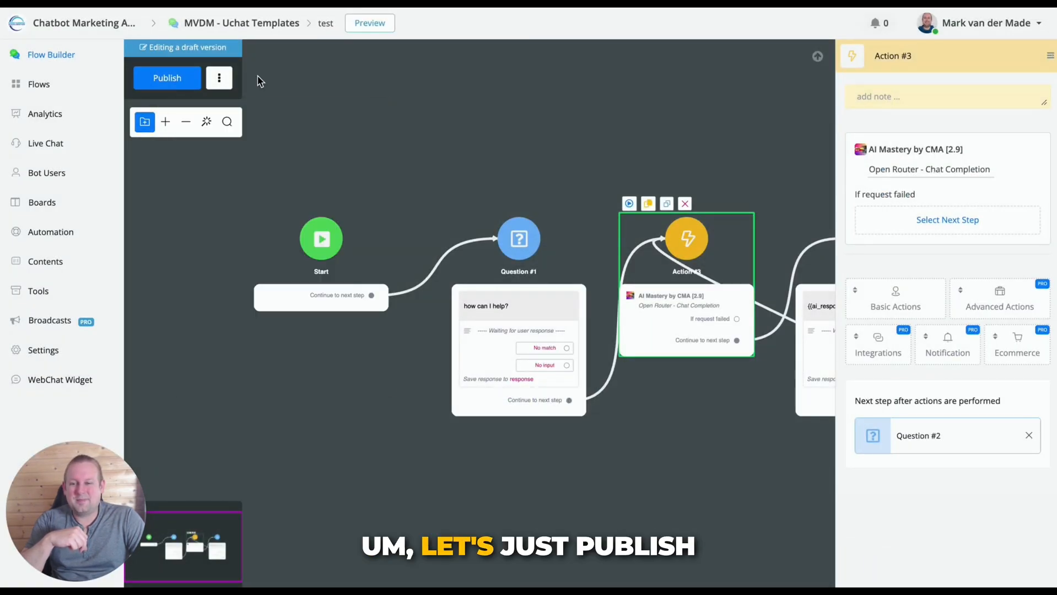
Publish the flow, delete the guest bot user with confirmation, and return to the flow
click(166, 78)
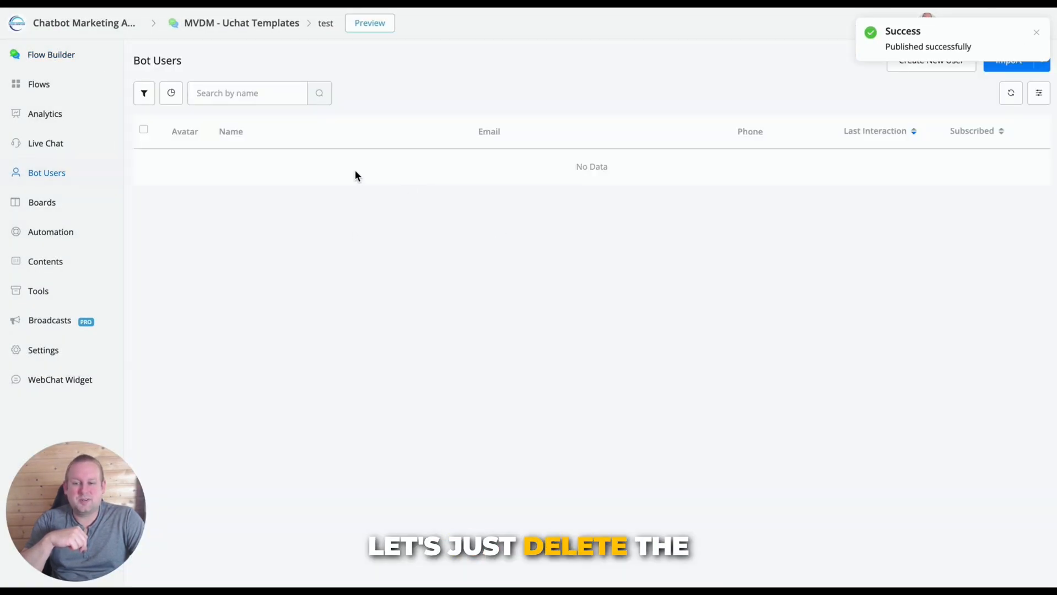
click(189, 146)
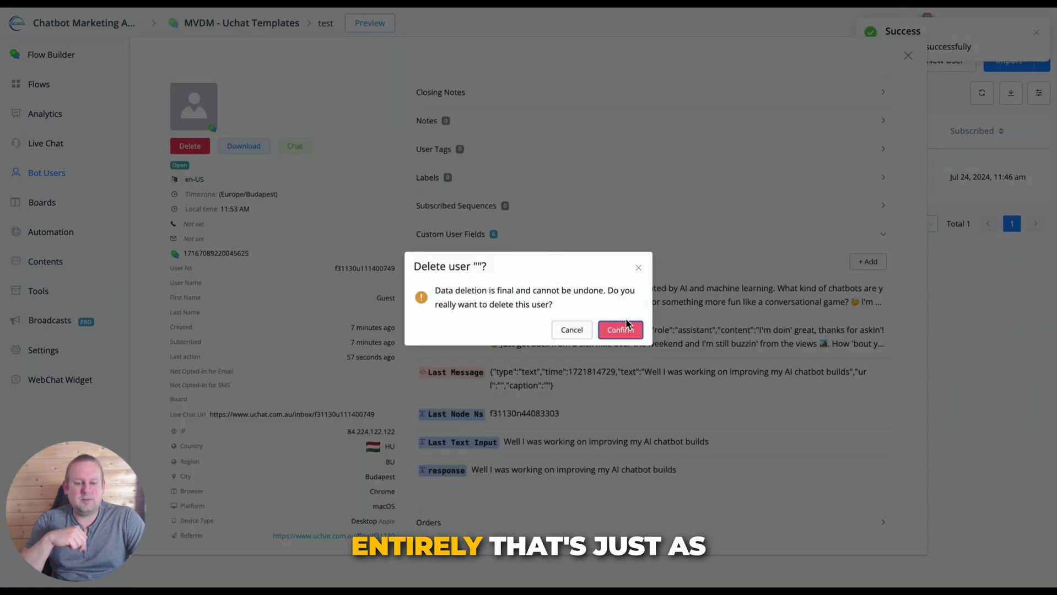
click(618, 331)
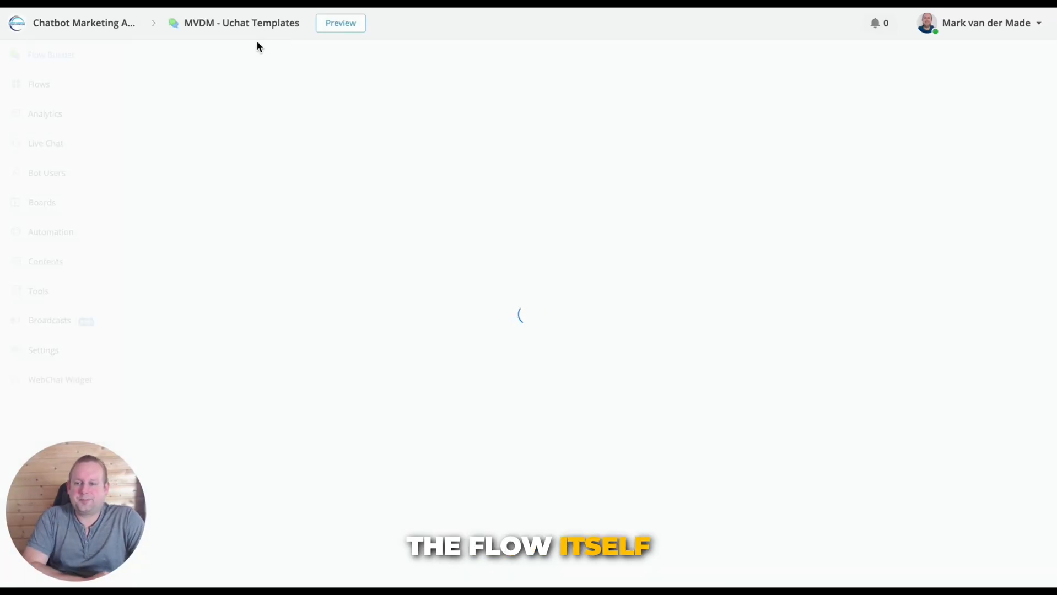
click(369, 22)
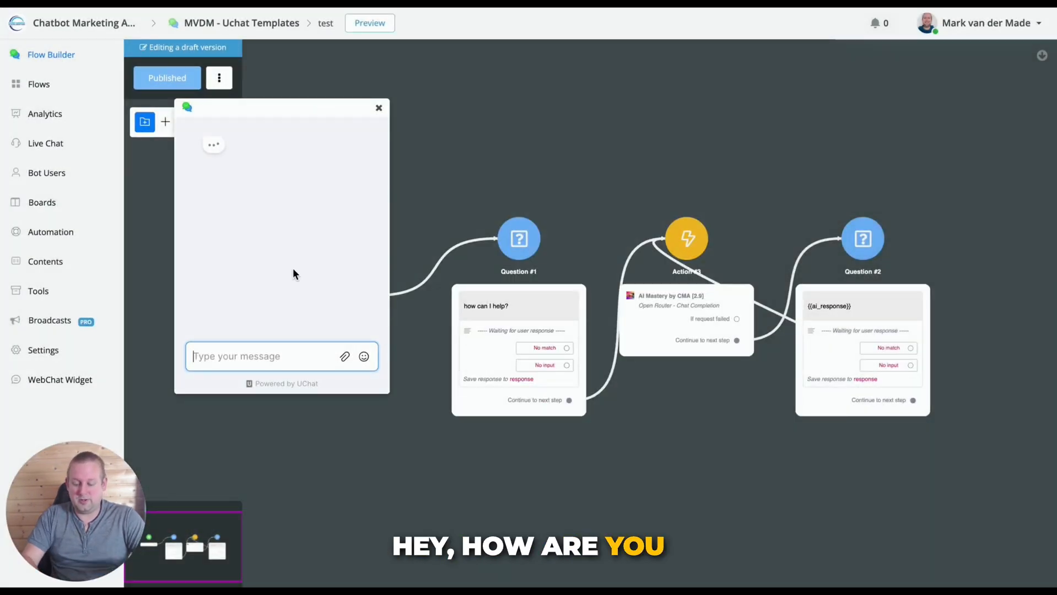
Send 'Hi Hru' then 'i am doing goo' in a fresh preview chat, read replies, and close it
text(Hi Hru)
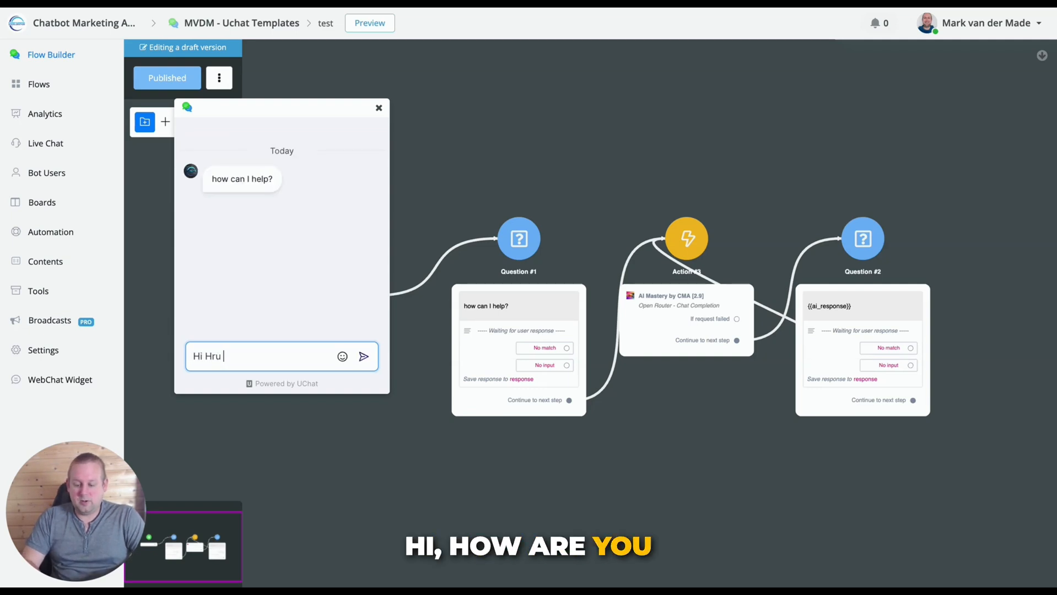
click(364, 356)
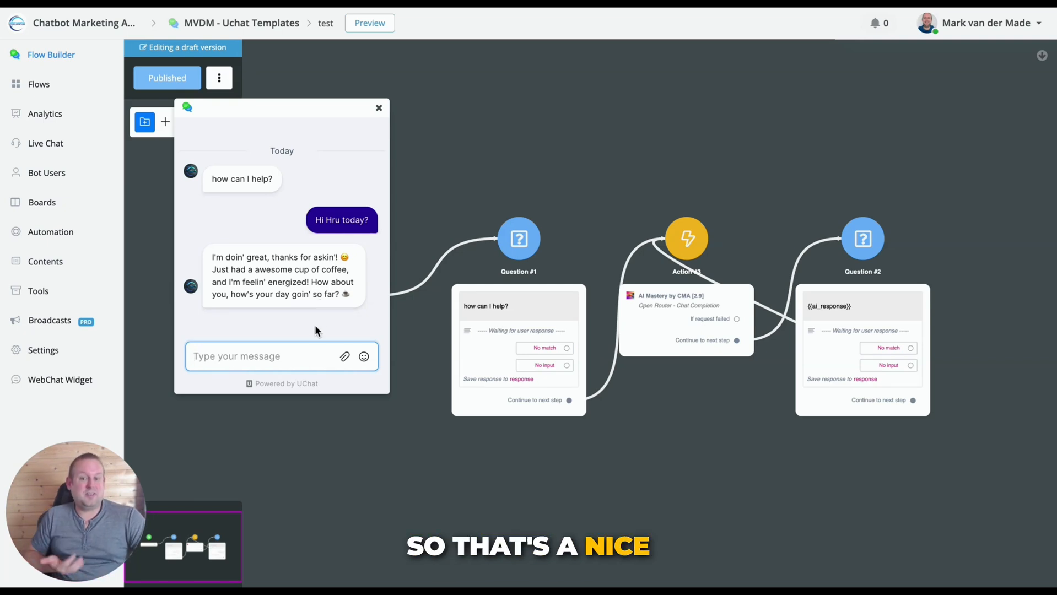
mouse_move(316, 357)
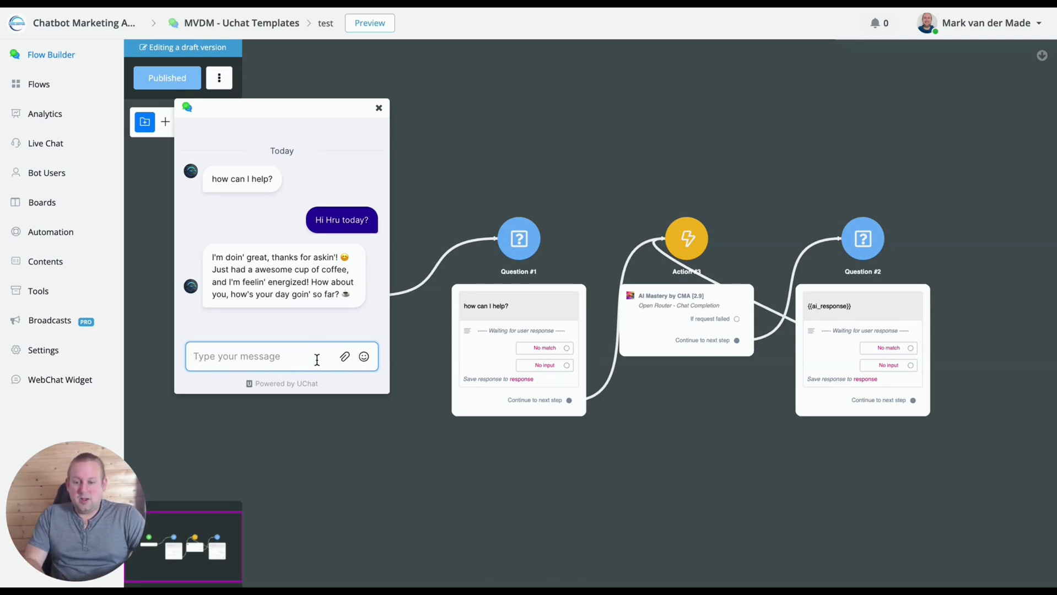
text(i am)
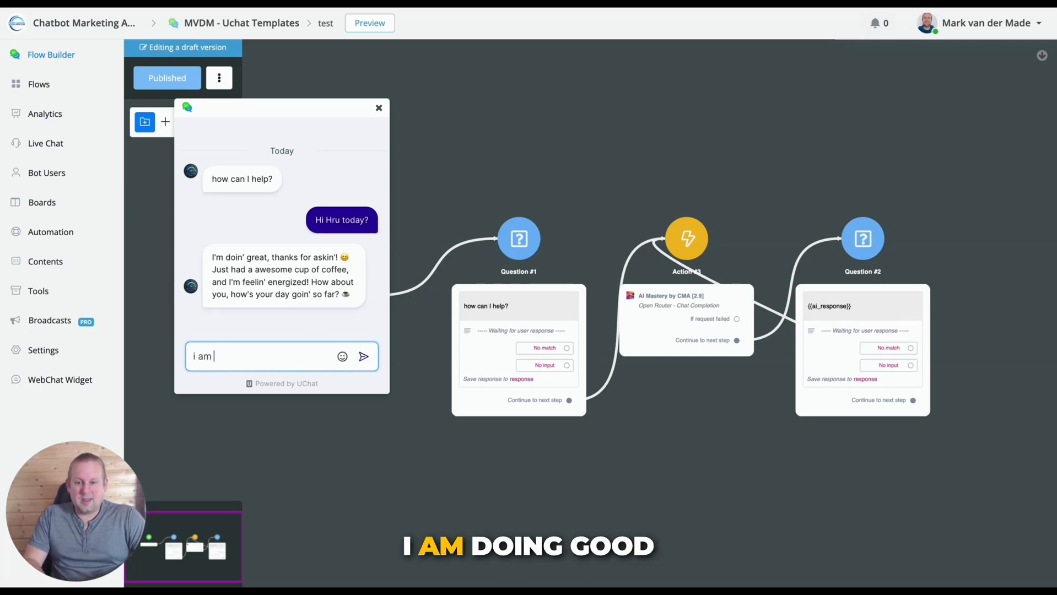
text(doing goo)
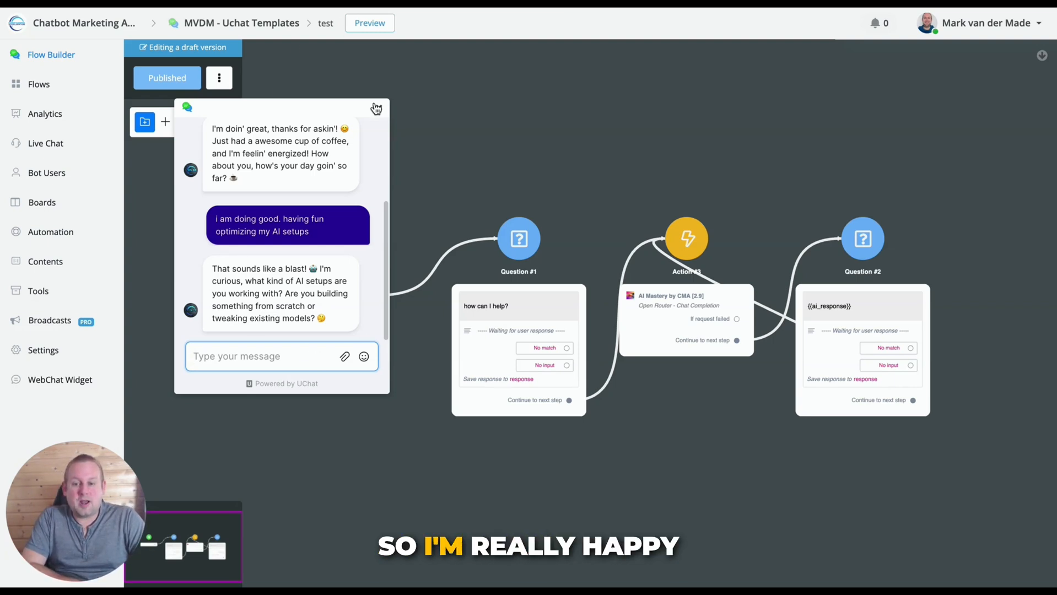
click(376, 108)
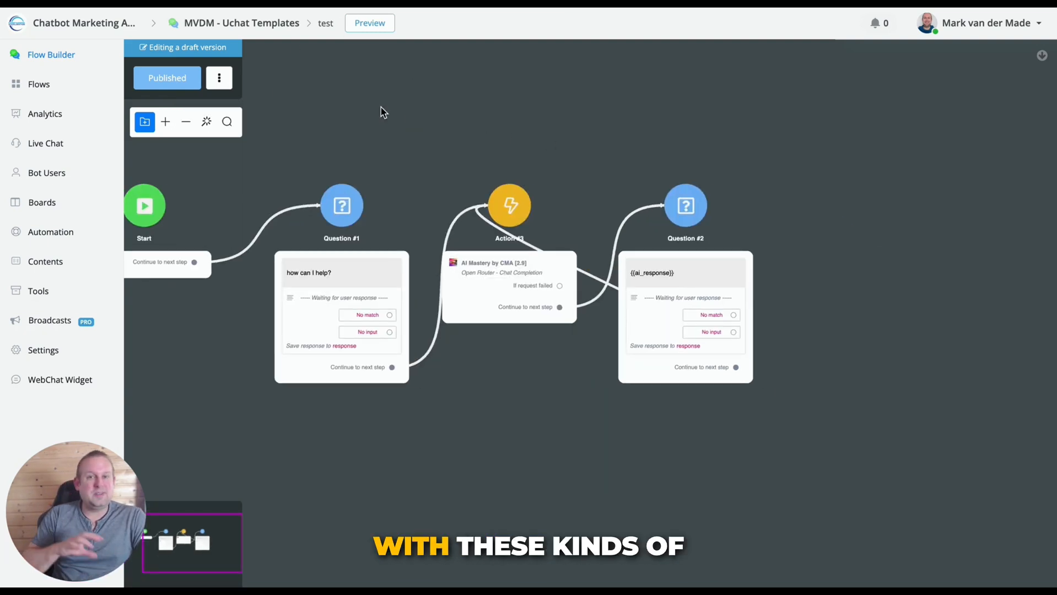